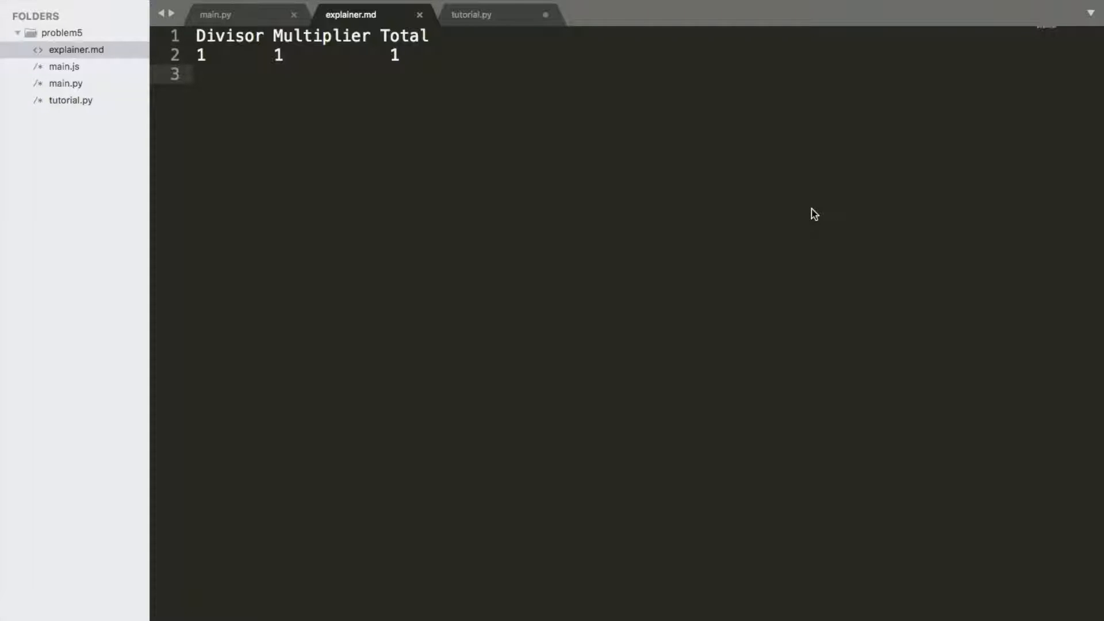
pyautogui.moveTo(573, 93)
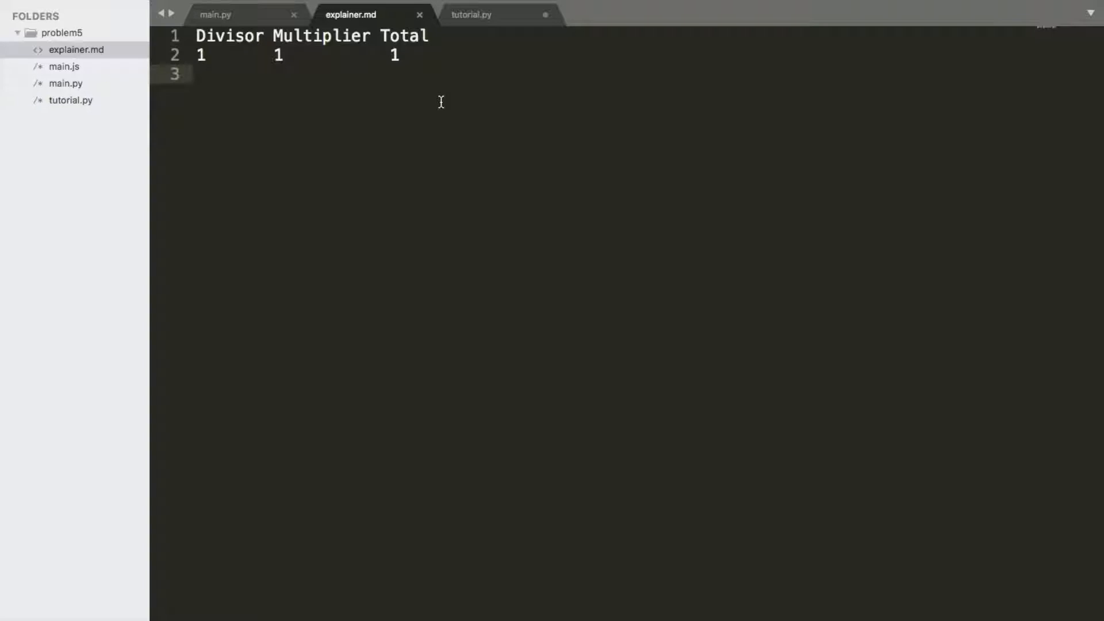
pyautogui.moveTo(432, 94)
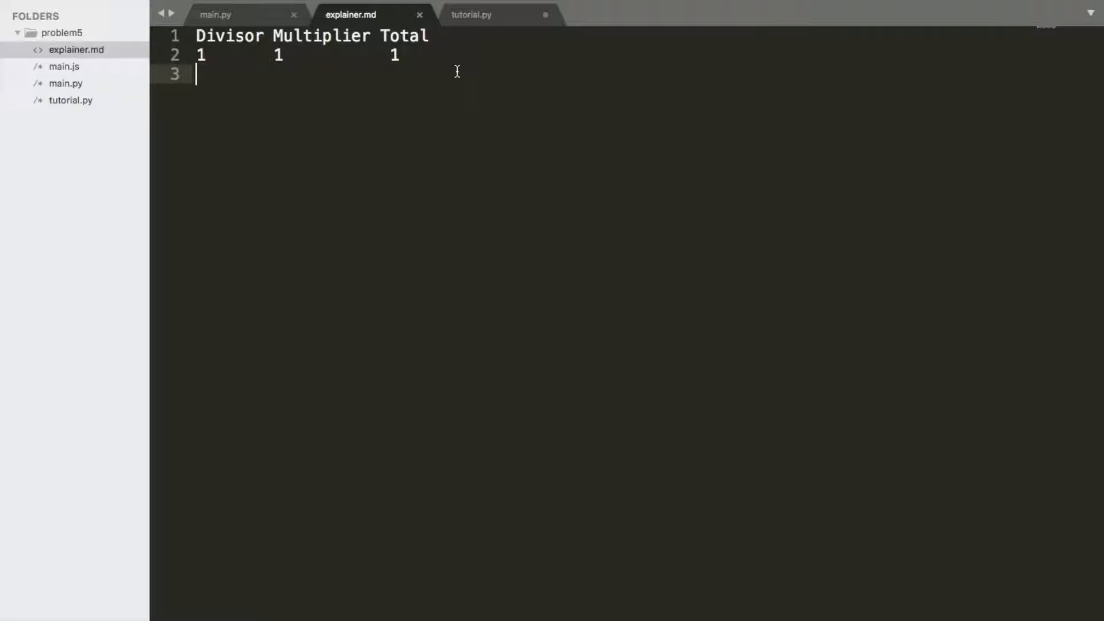
pyautogui.moveTo(452, 70)
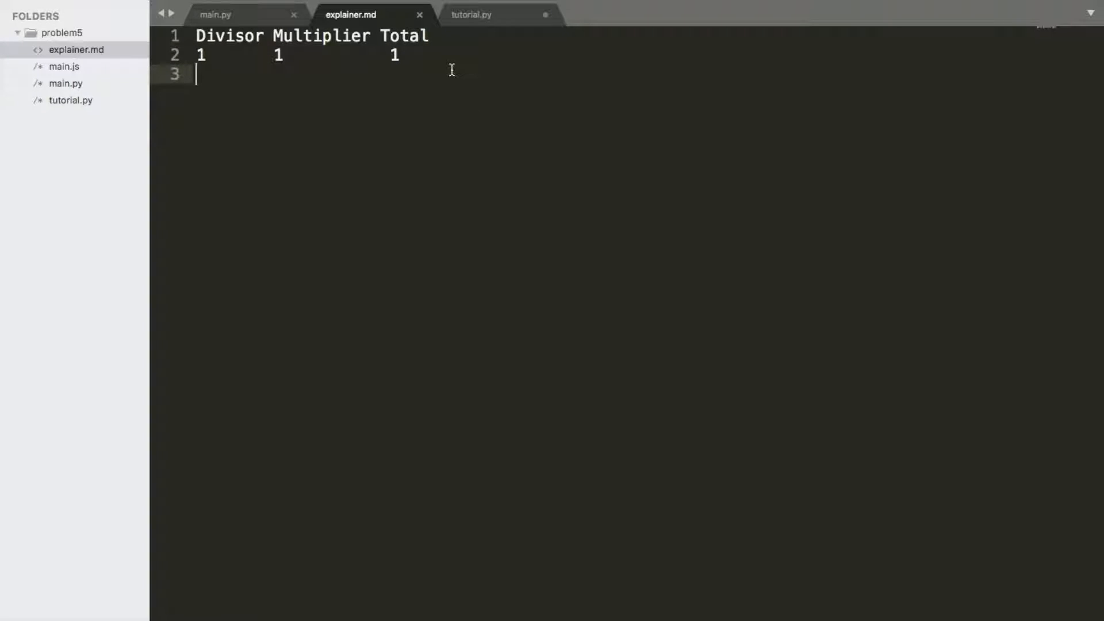
# - Fill explainer rows '2 2 2' and '3 3 6', then start the divisor-4 row
pyautogui.write('2')
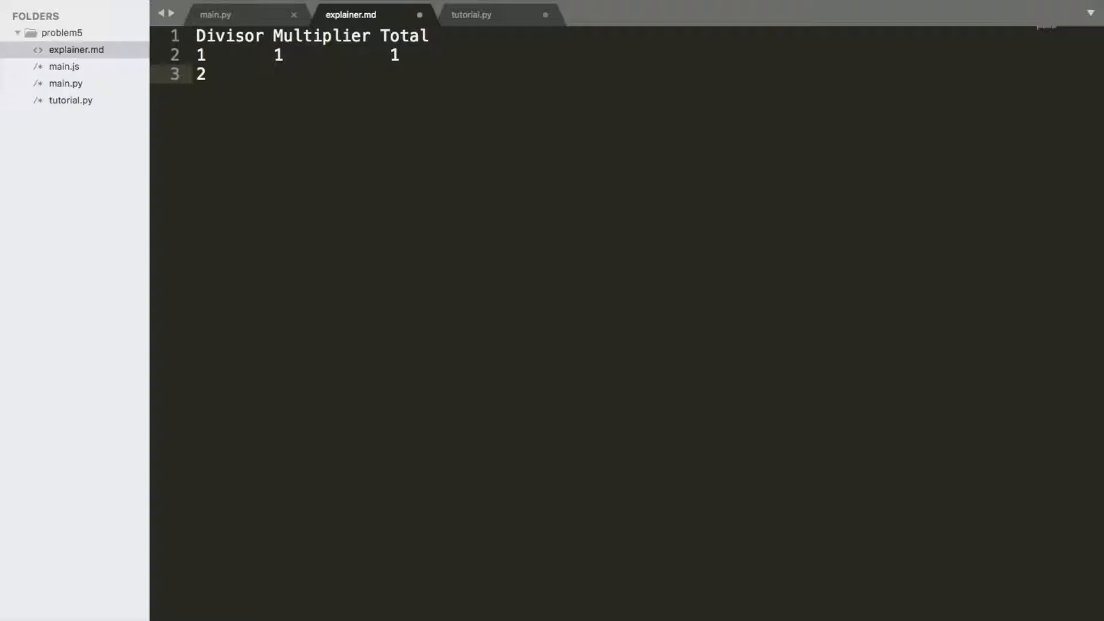
pyautogui.write('2\t2')
pyautogui.write('3')
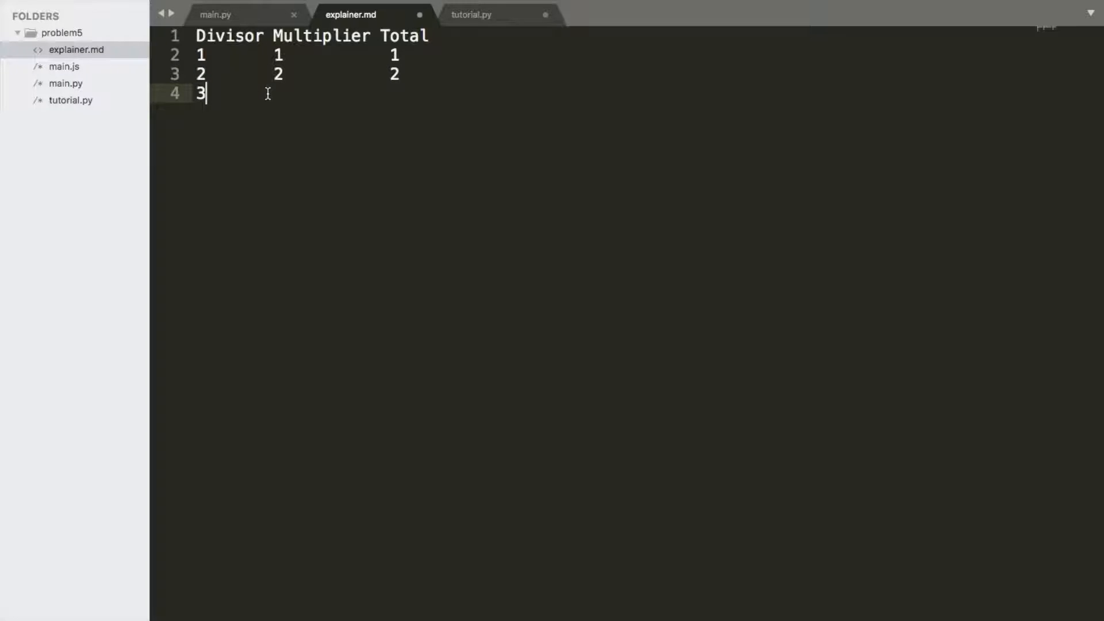
pyautogui.click(206, 55)
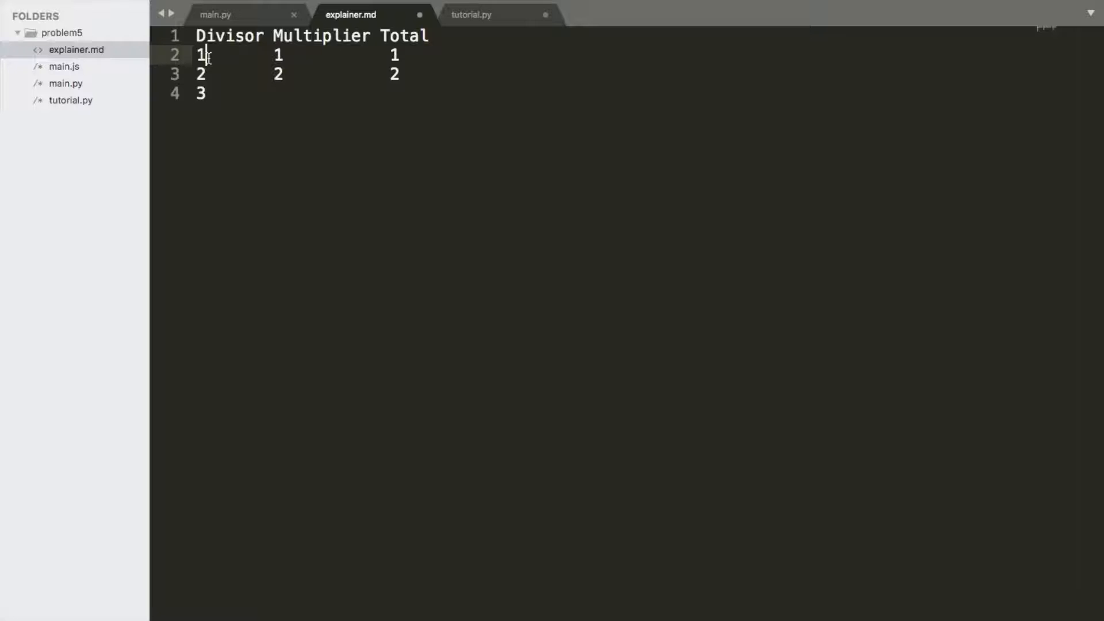
pyautogui.write('3           6')
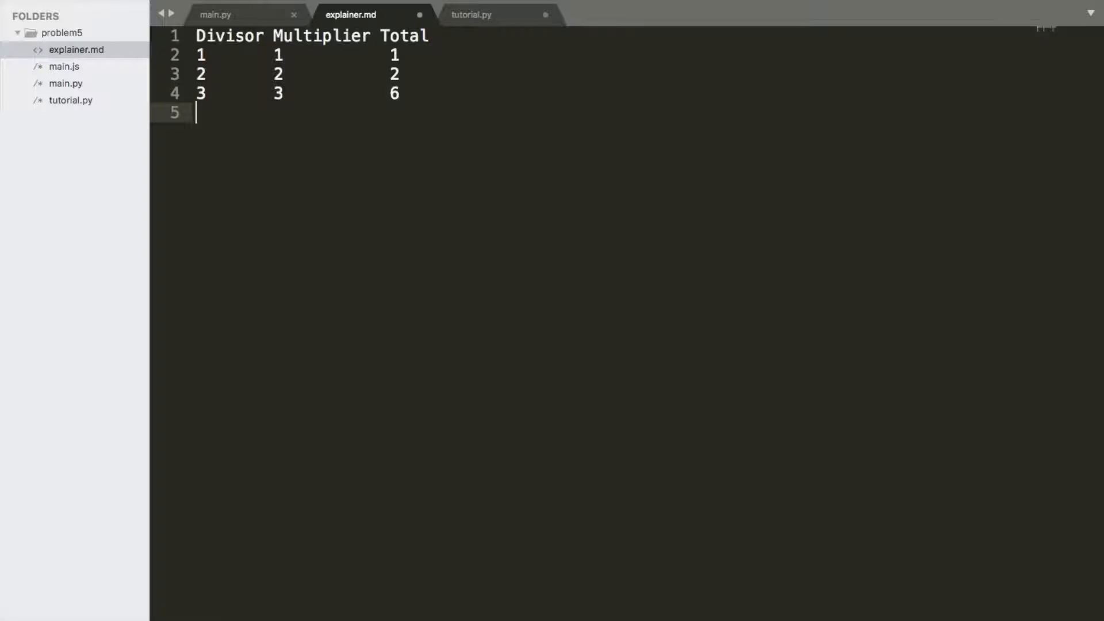
pyautogui.write('4')
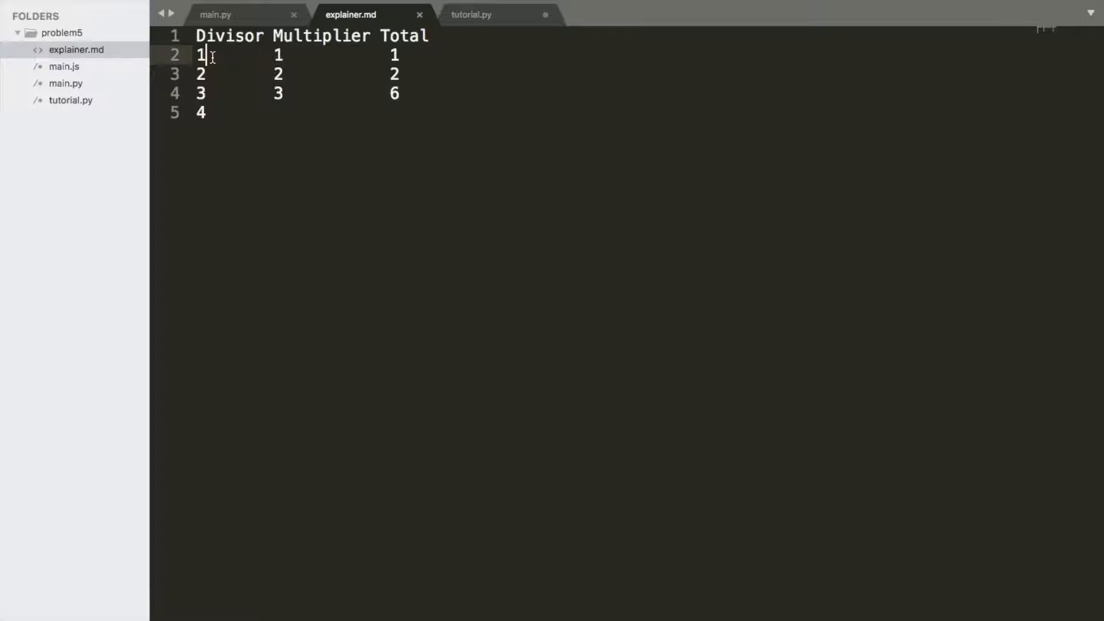
pyautogui.click(205, 93)
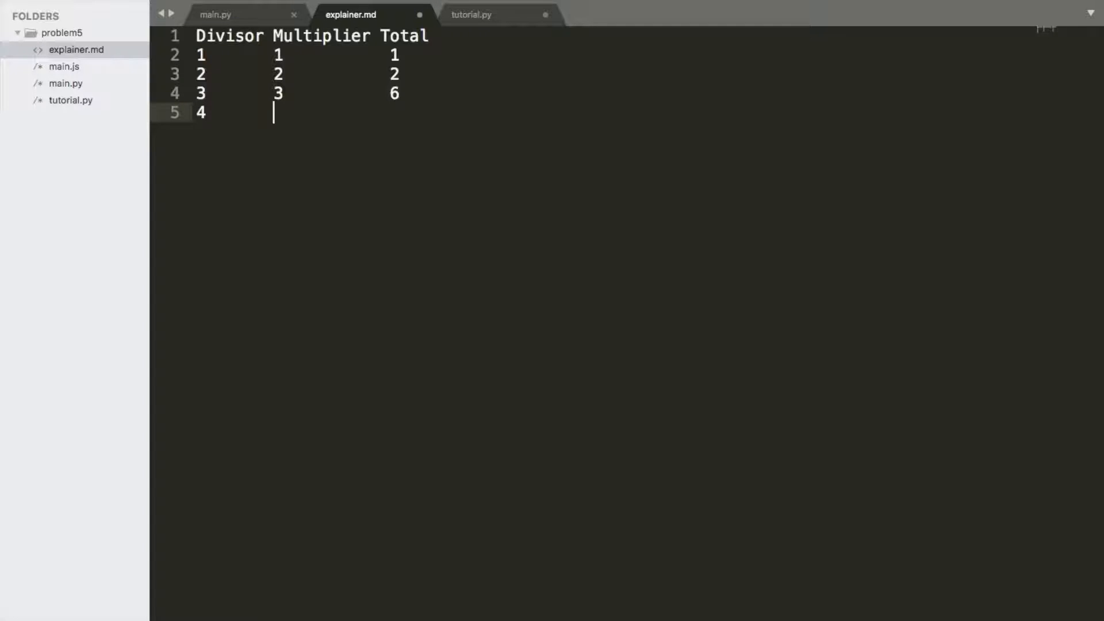
pyautogui.moveTo(402, 142)
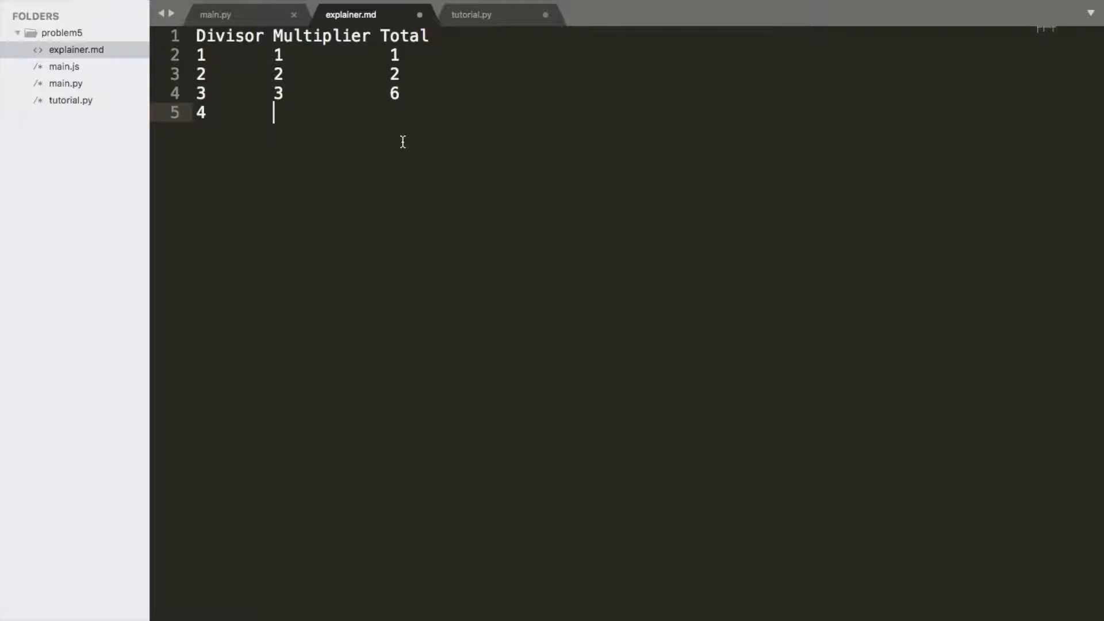
# - Complete rows '4 2 12' and '5 5 60' in the explainer table
pyautogui.write('2')
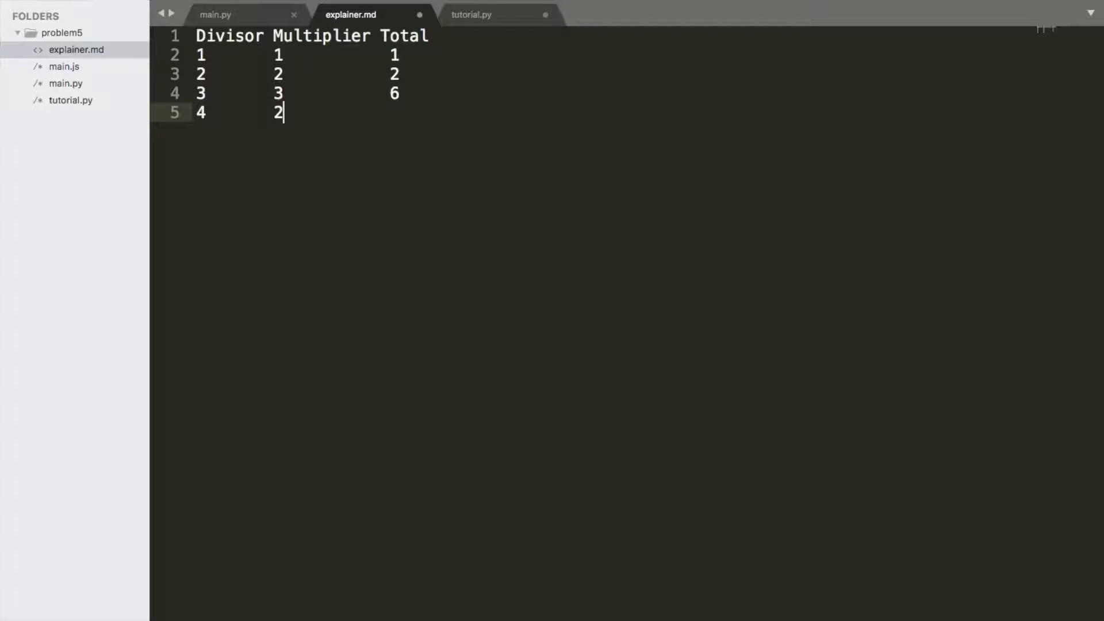
pyautogui.write('12')
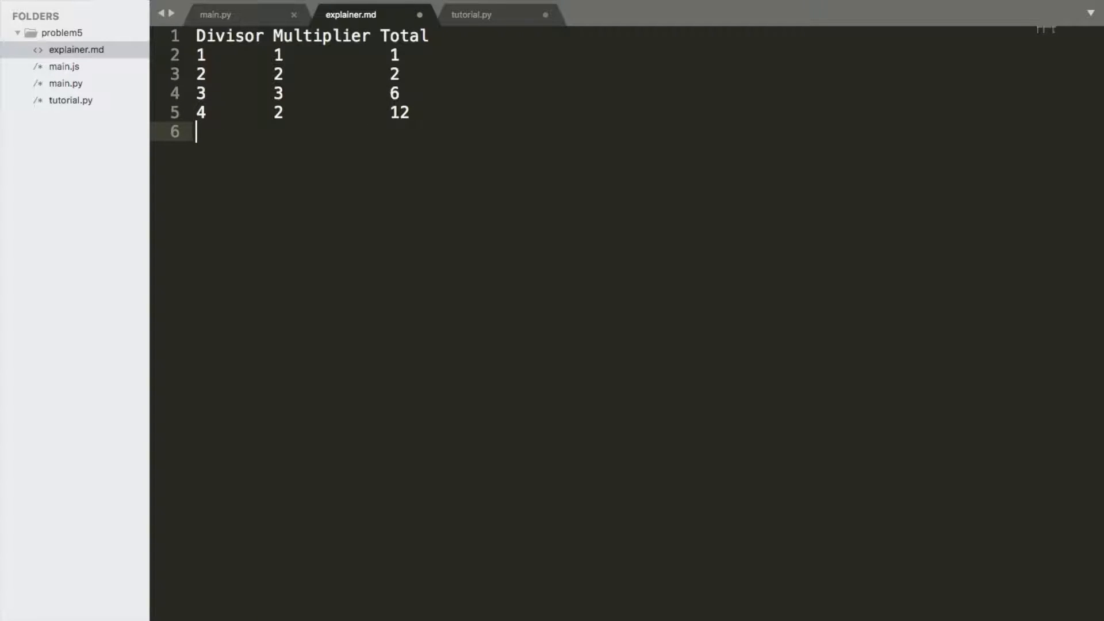
pyautogui.write('5')
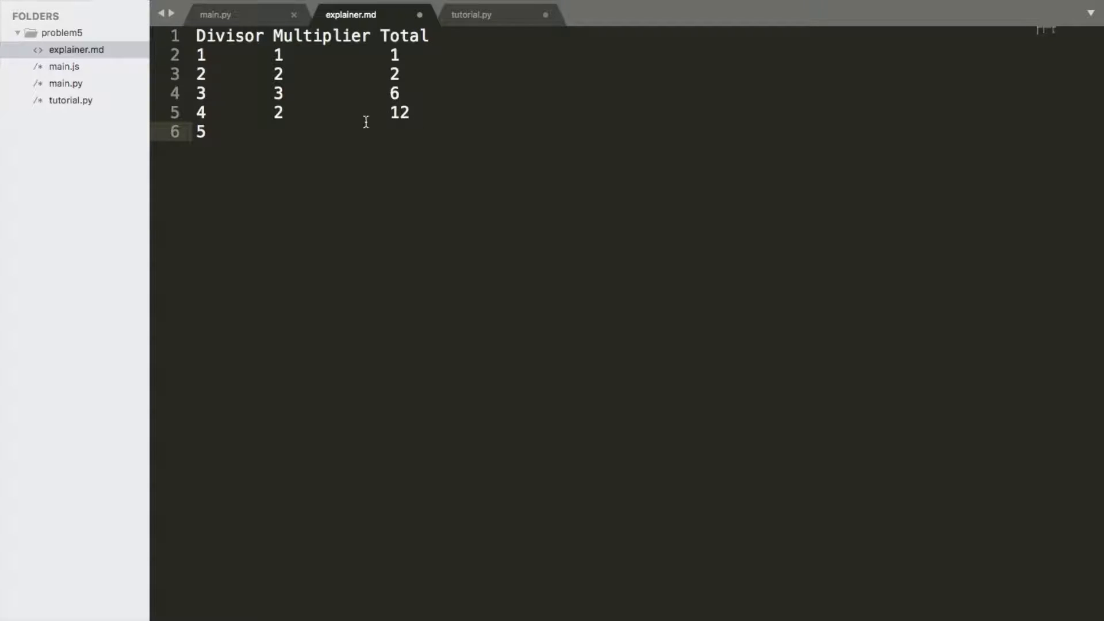
pyautogui.click(207, 74)
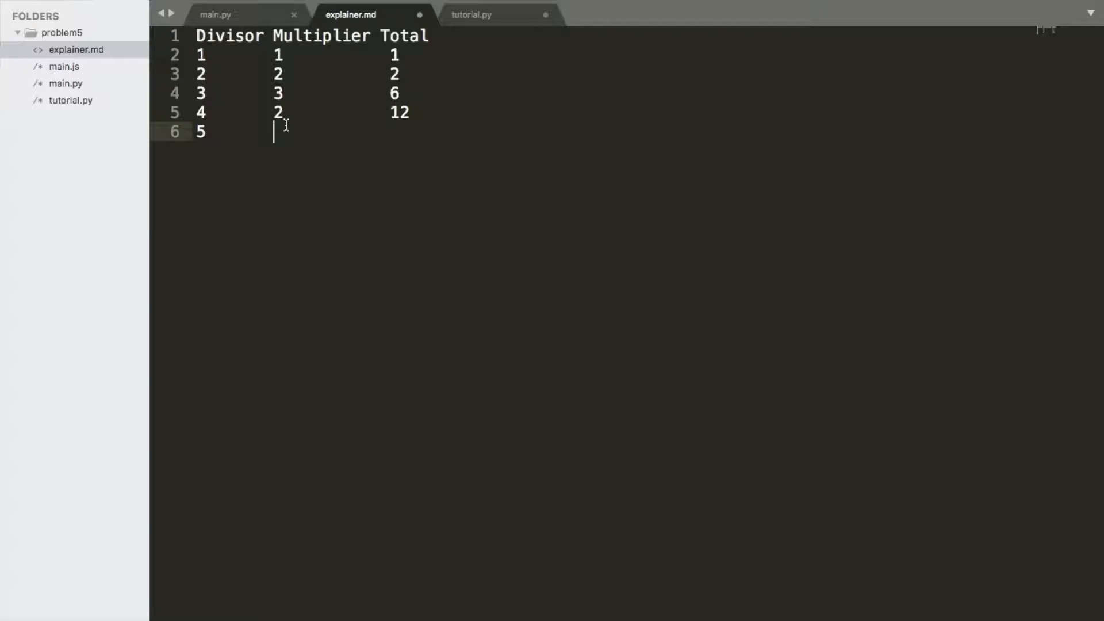
pyautogui.write('5')
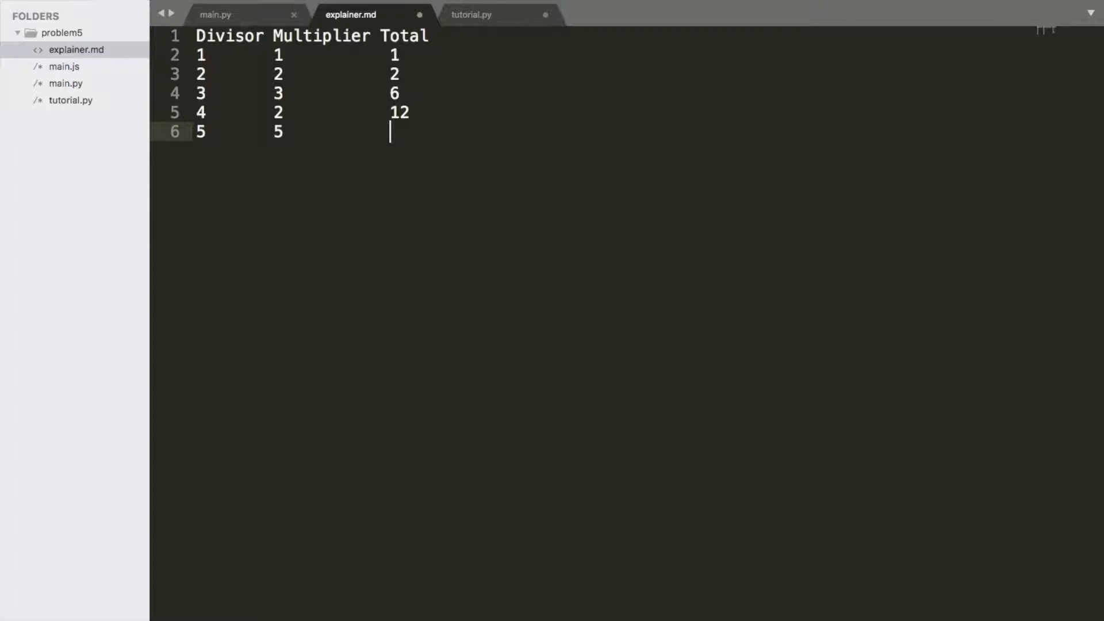
pyautogui.write('60')
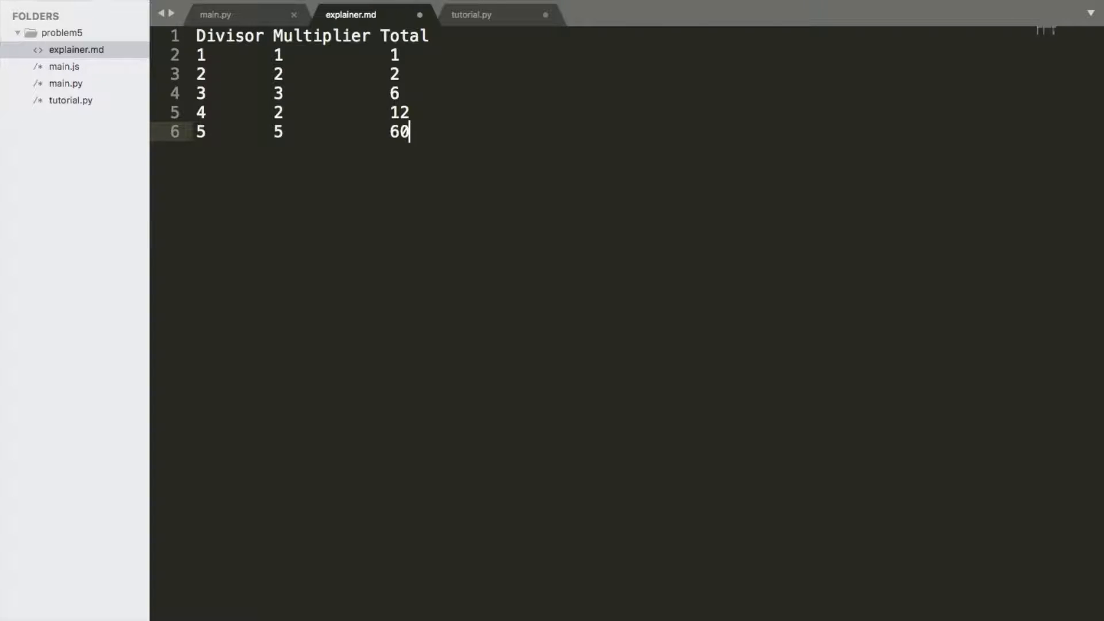
# - Add row '6 1 60' reaching total 60, then switch to the empty tutorial.py
pyautogui.press('Enter')
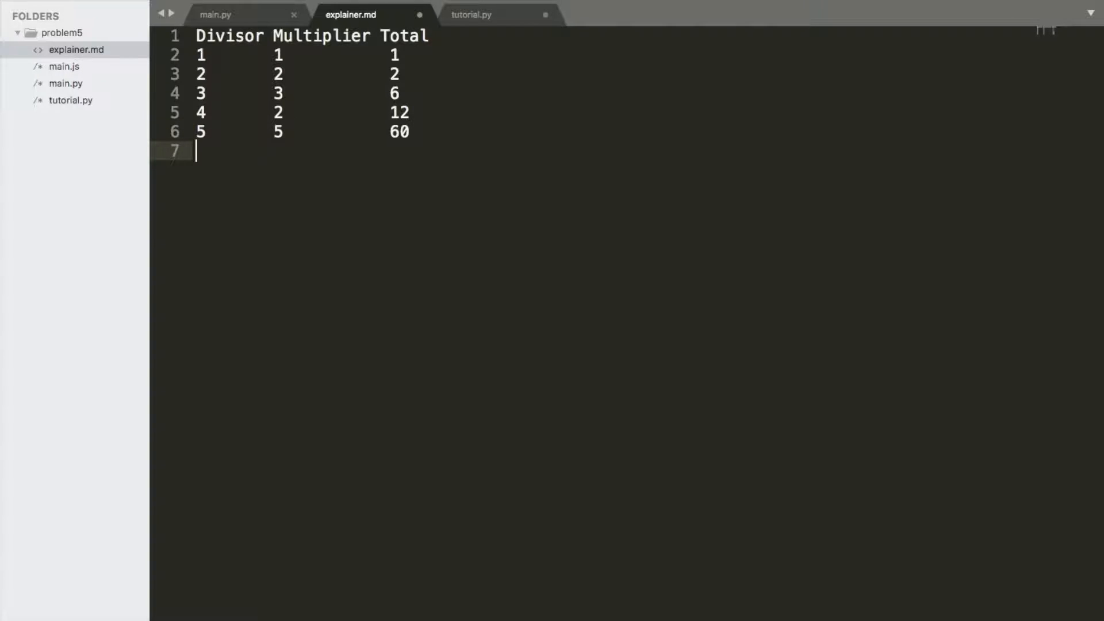
pyautogui.write('6')
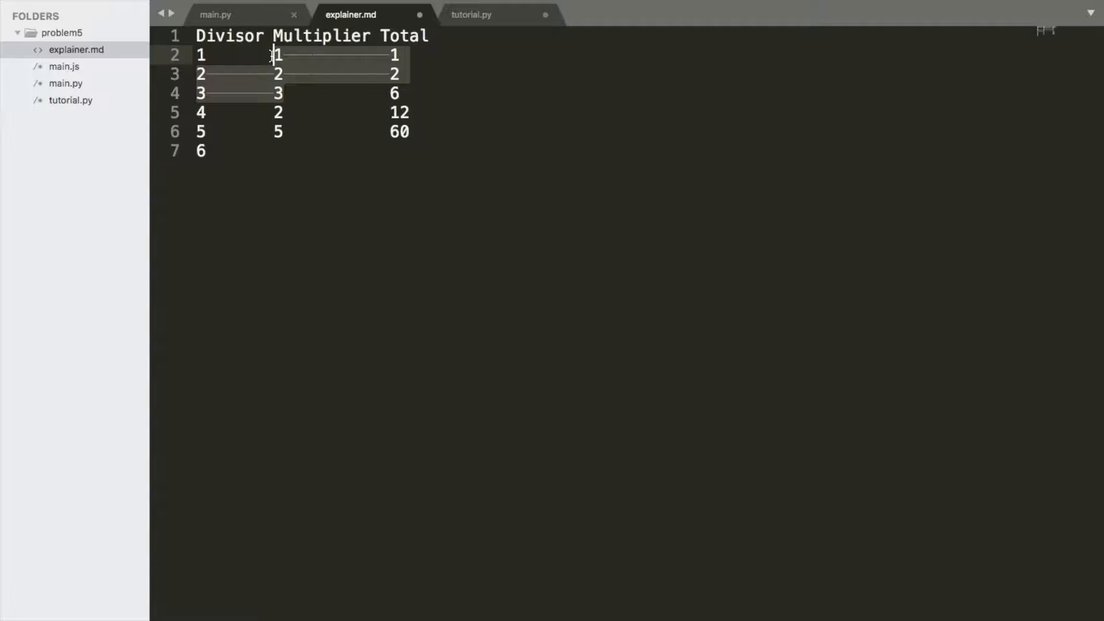
pyautogui.click(283, 92)
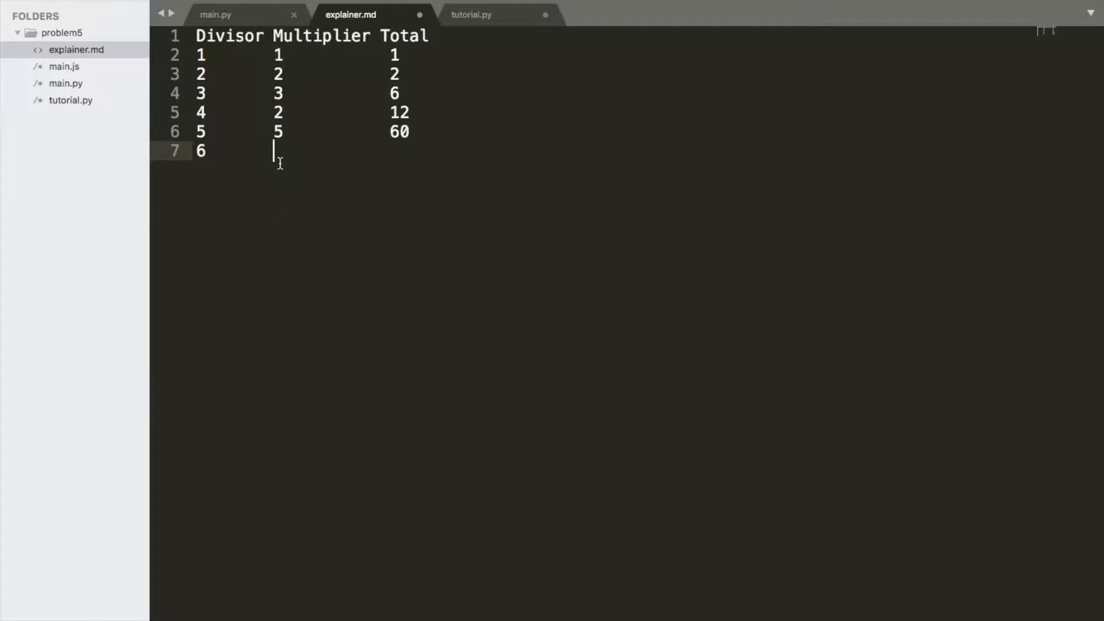
pyautogui.moveTo(351, 293)
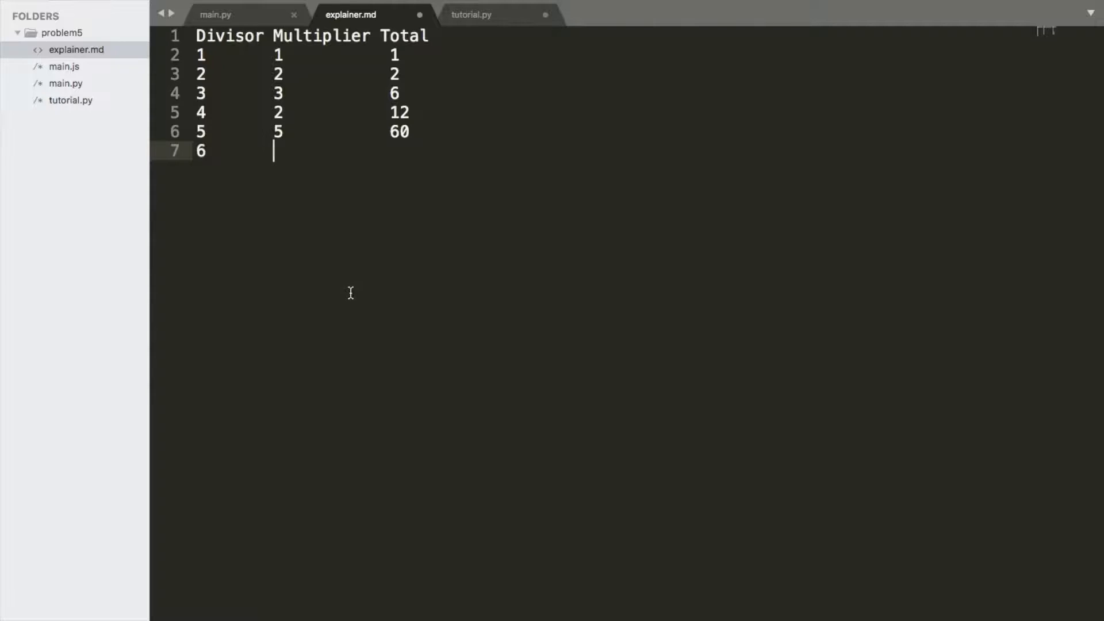
pyautogui.write('1')
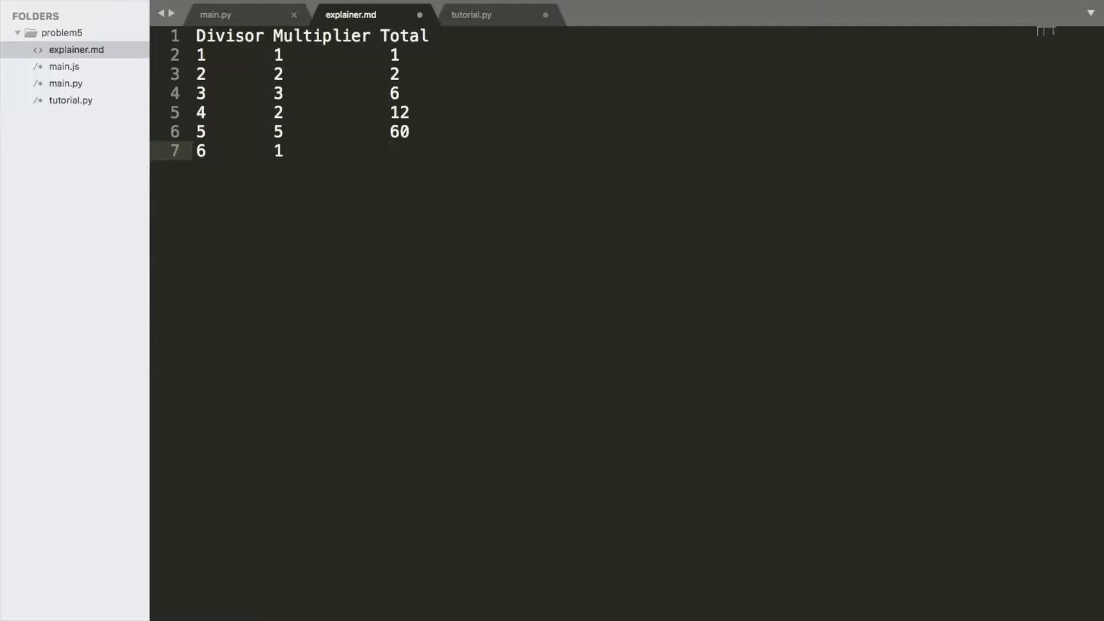
pyautogui.write('60')
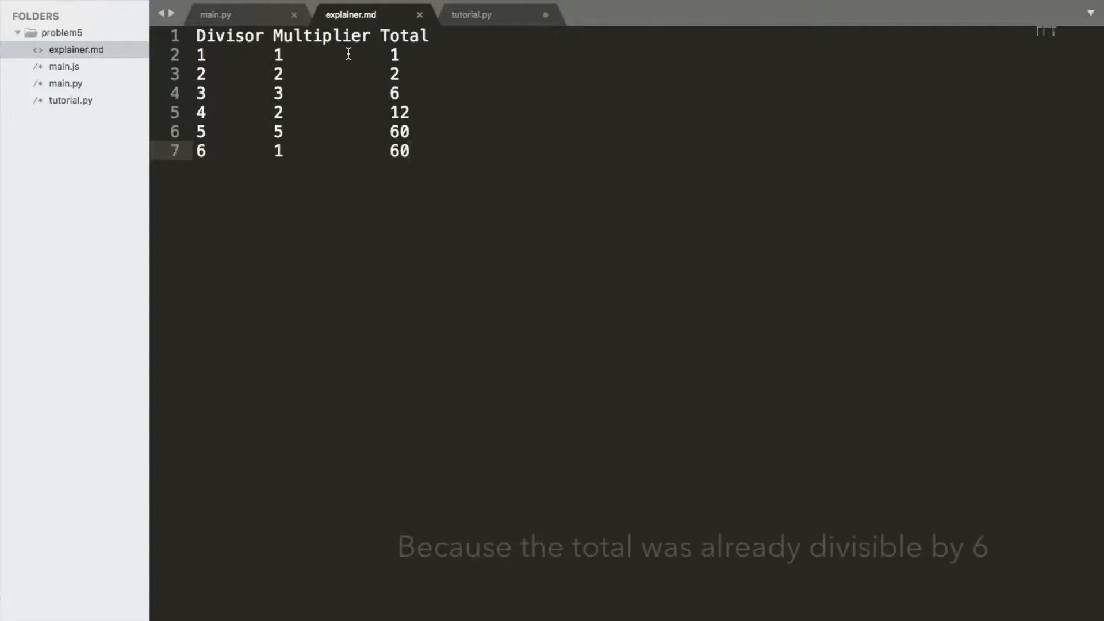
pyautogui.click(471, 15)
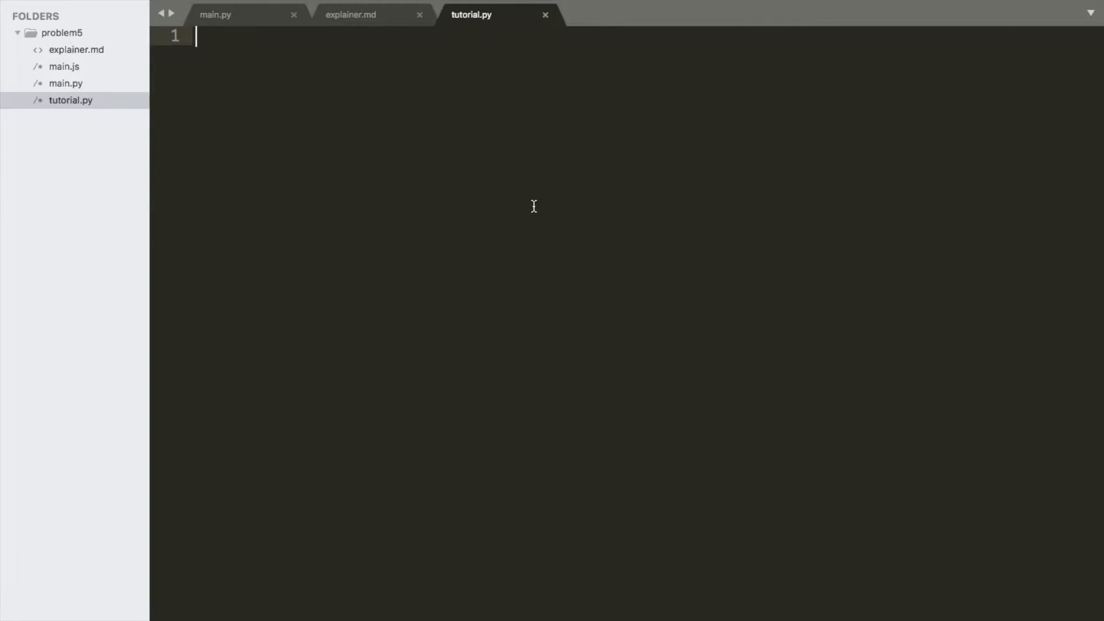
# - Define evenlyDivisible(n) with a for i in range(1,n+1): loop
pyautogui.write('def evenlyDi')
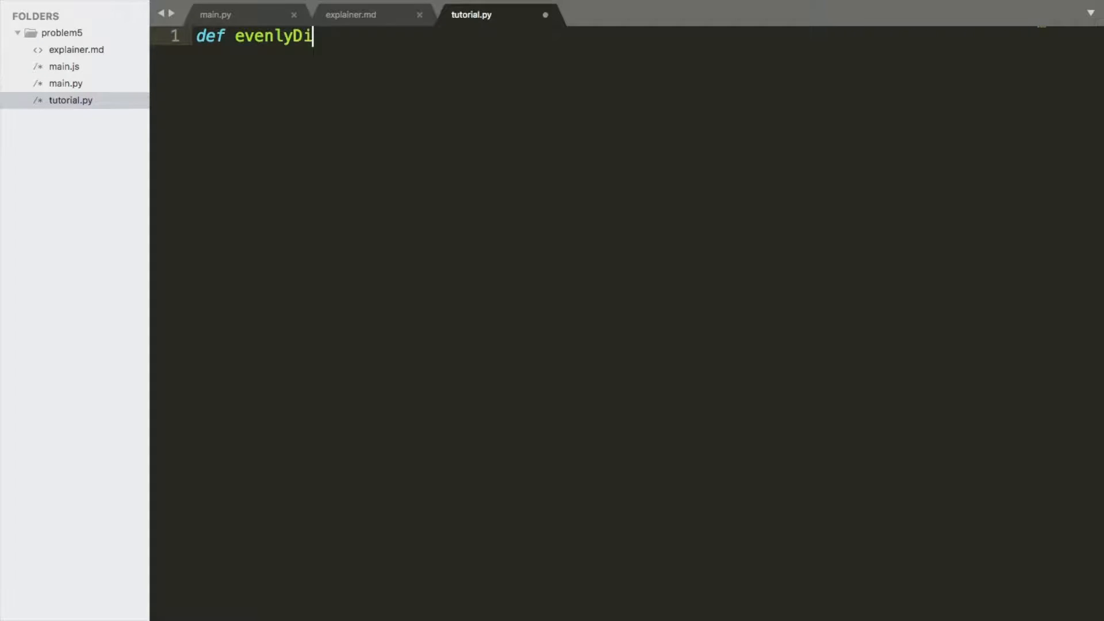
pyautogui.write('vis')
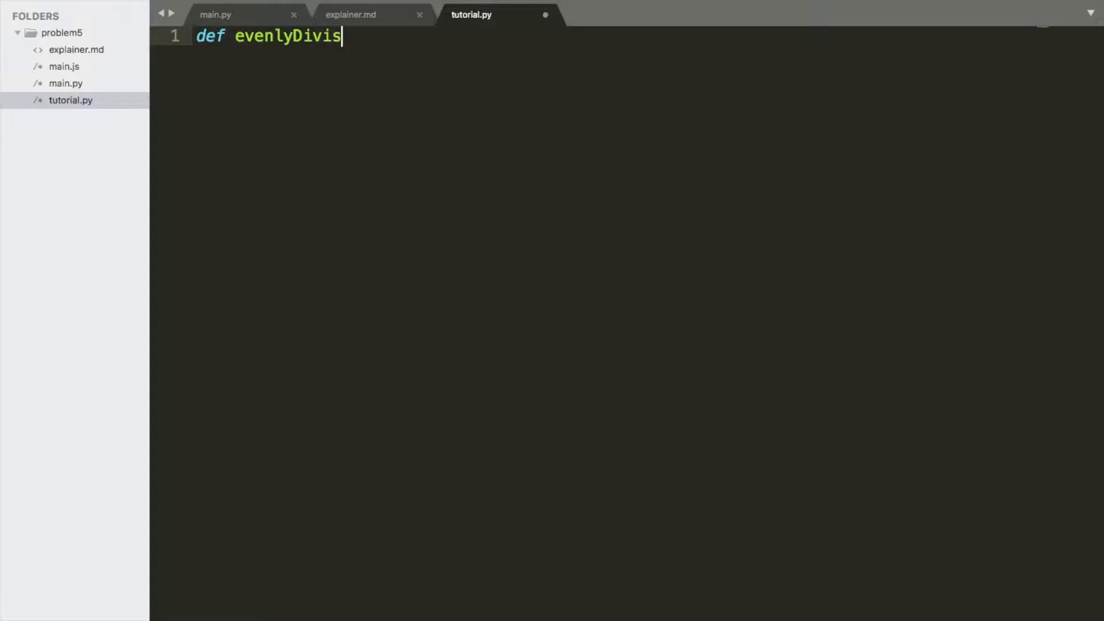
pyautogui.write('ible()')
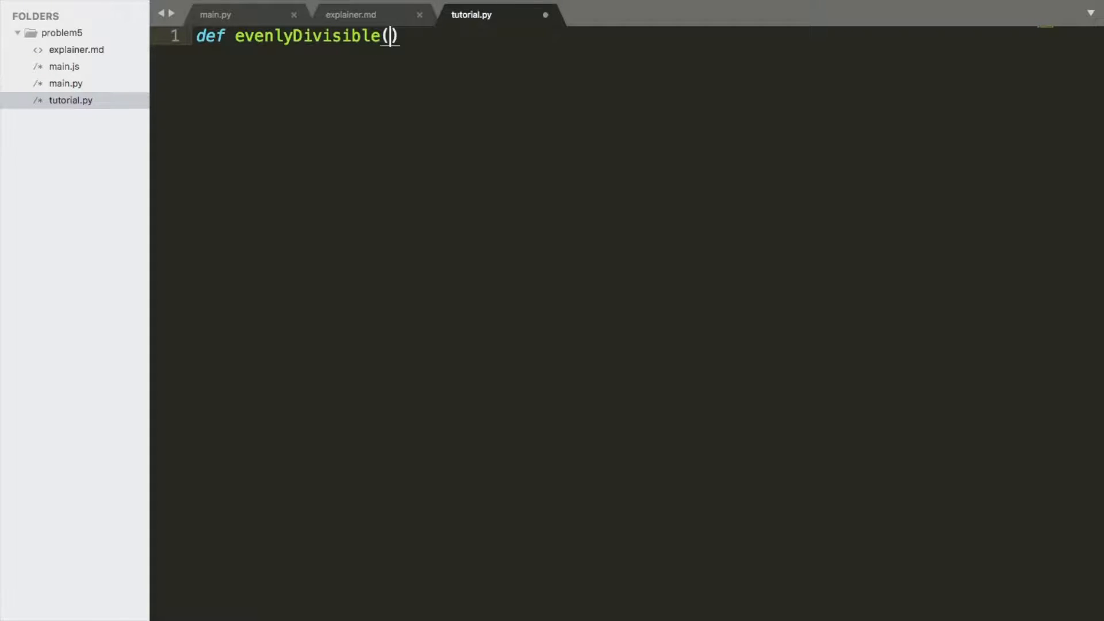
pyautogui.write('n):')
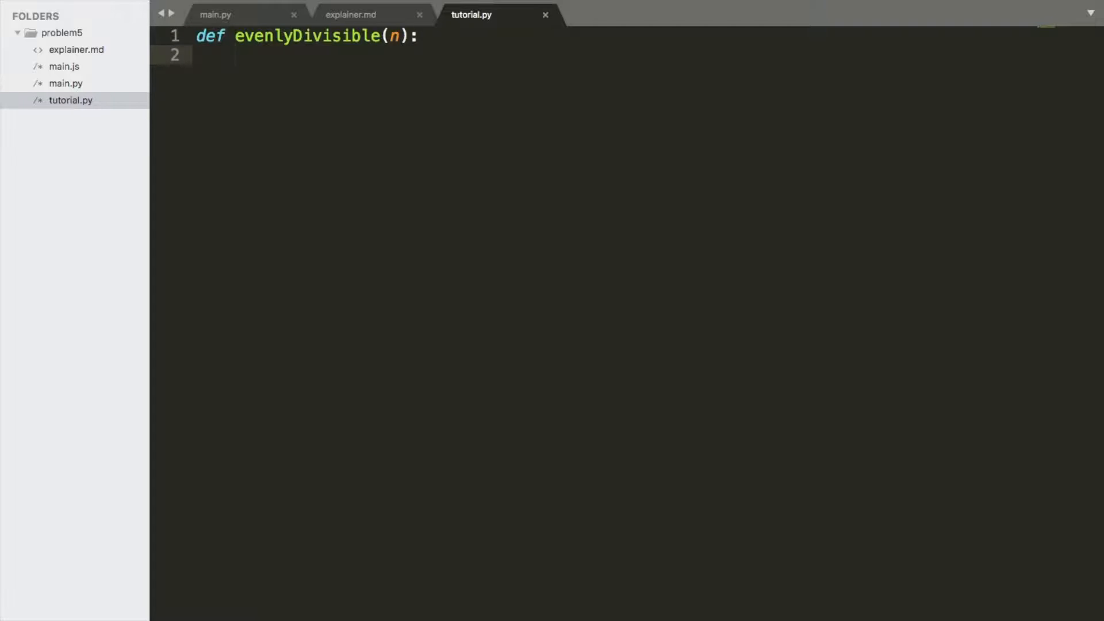
pyautogui.write('for')
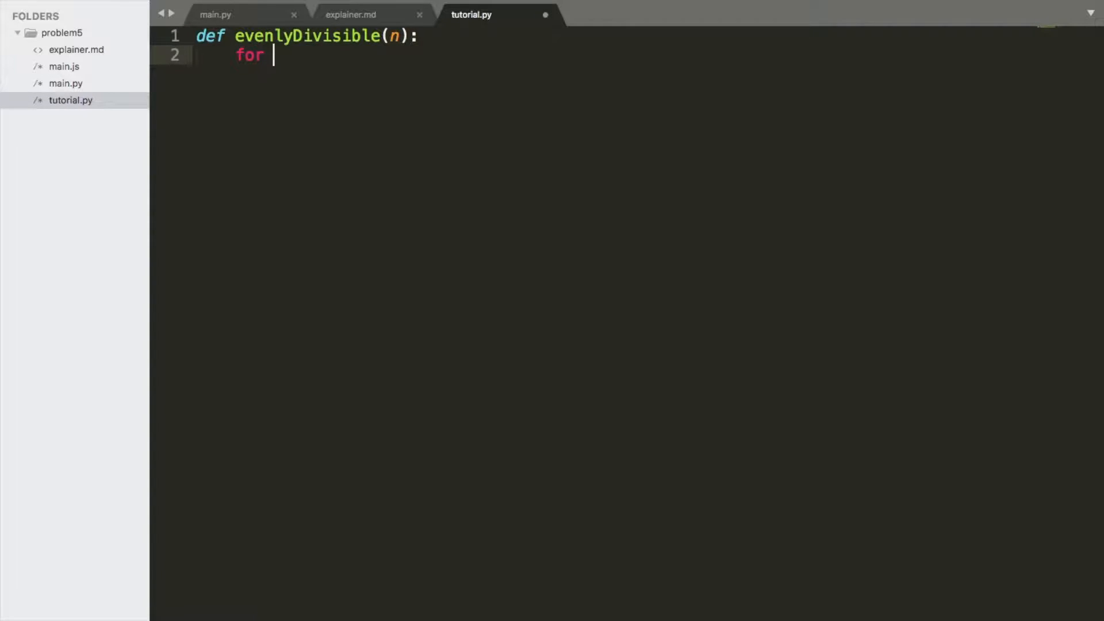
pyautogui.write('i in range')
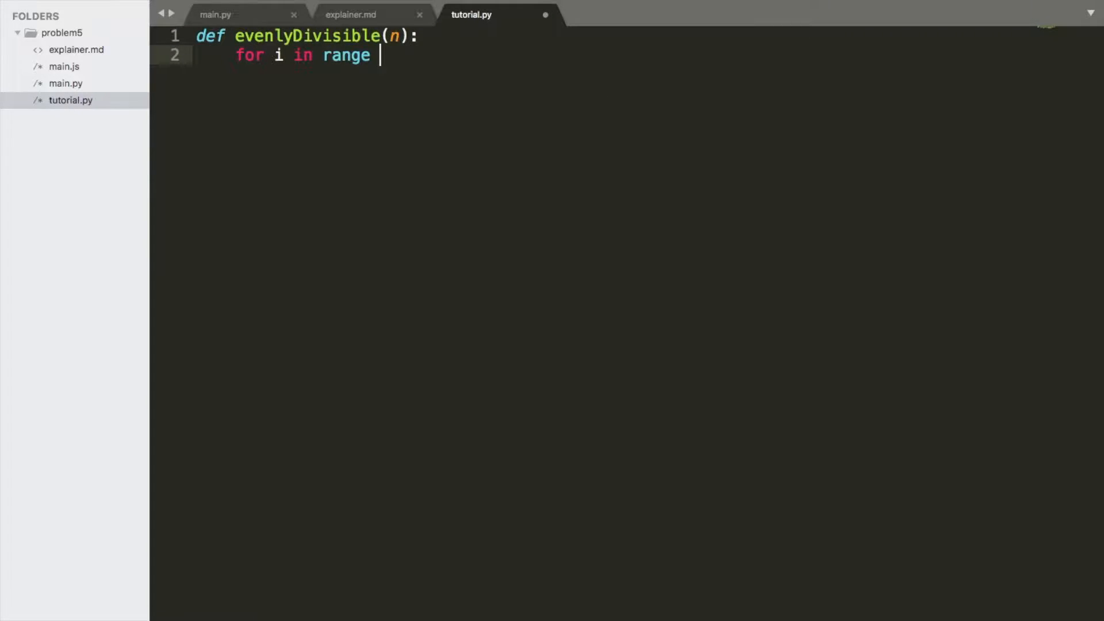
pyautogui.write('()')
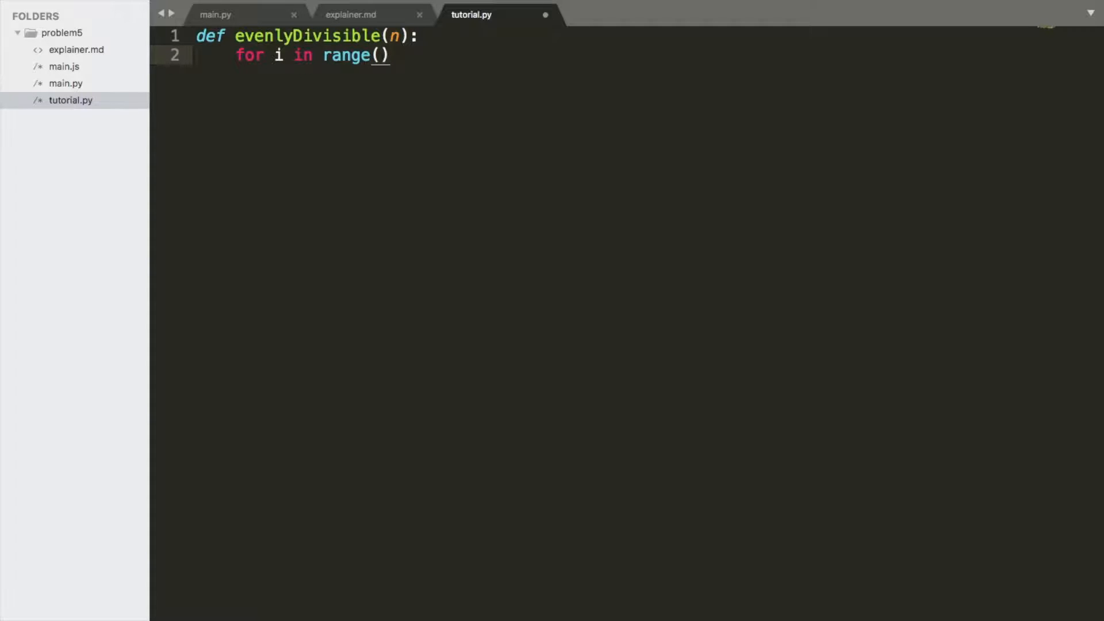
pyautogui.write('1,n+1')
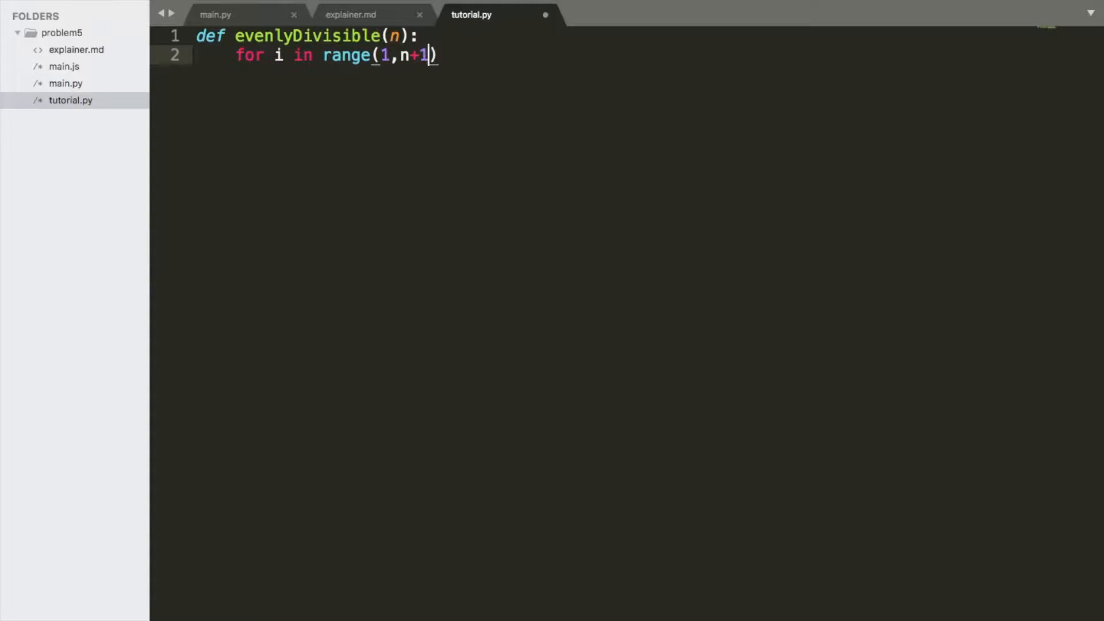
pyautogui.write(':')
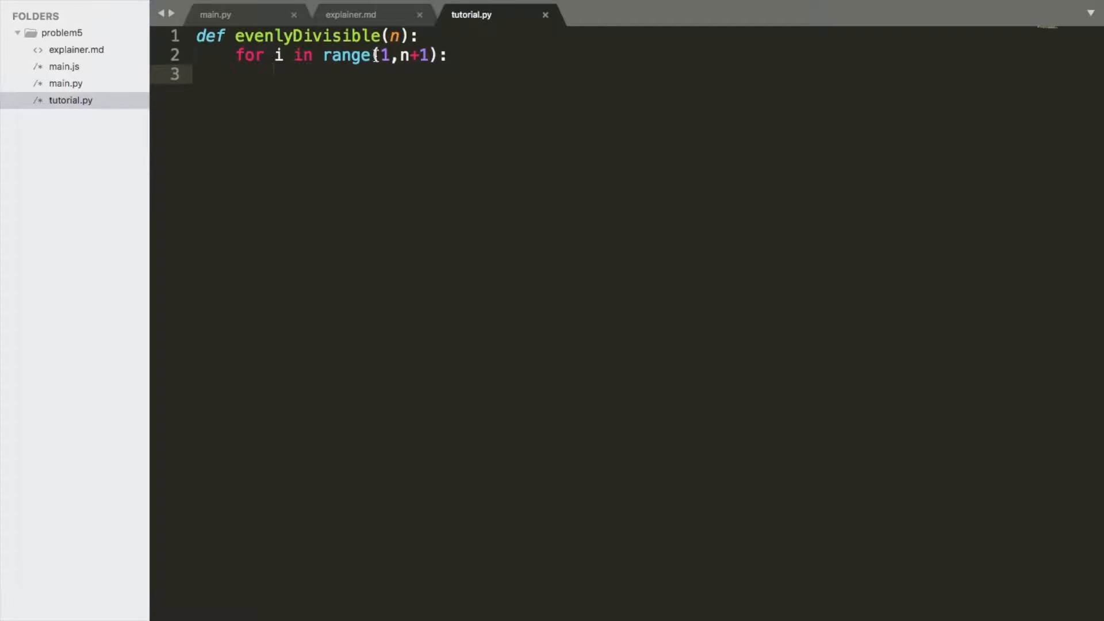
pyautogui.moveTo(419, 67)
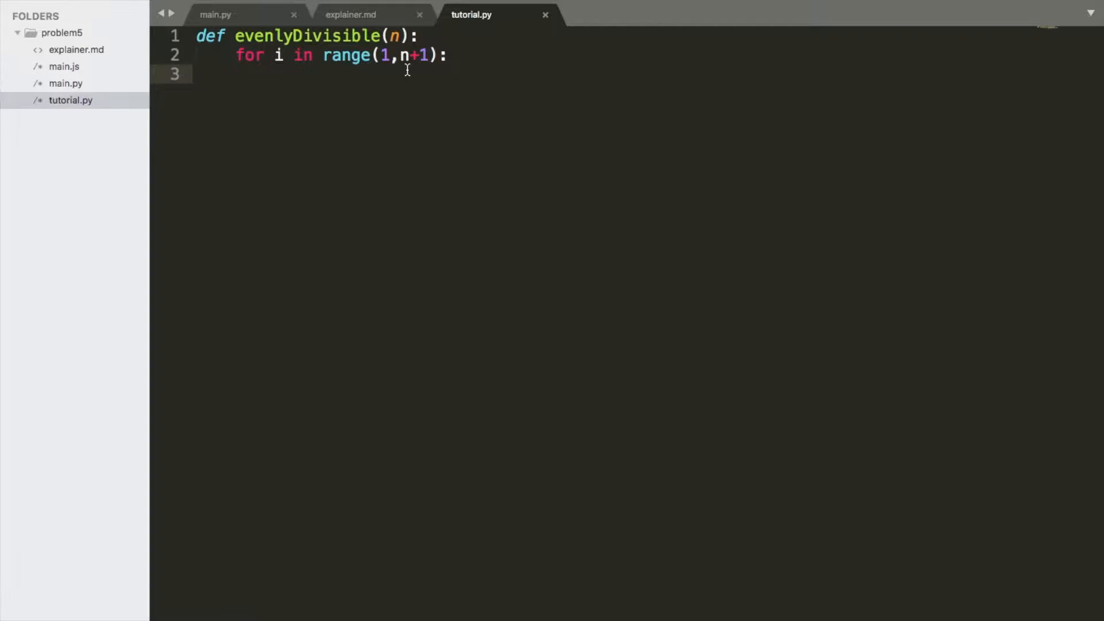
# - Add mults = [] above the loop and currentNum = i inside it
pyautogui.press('Enter')
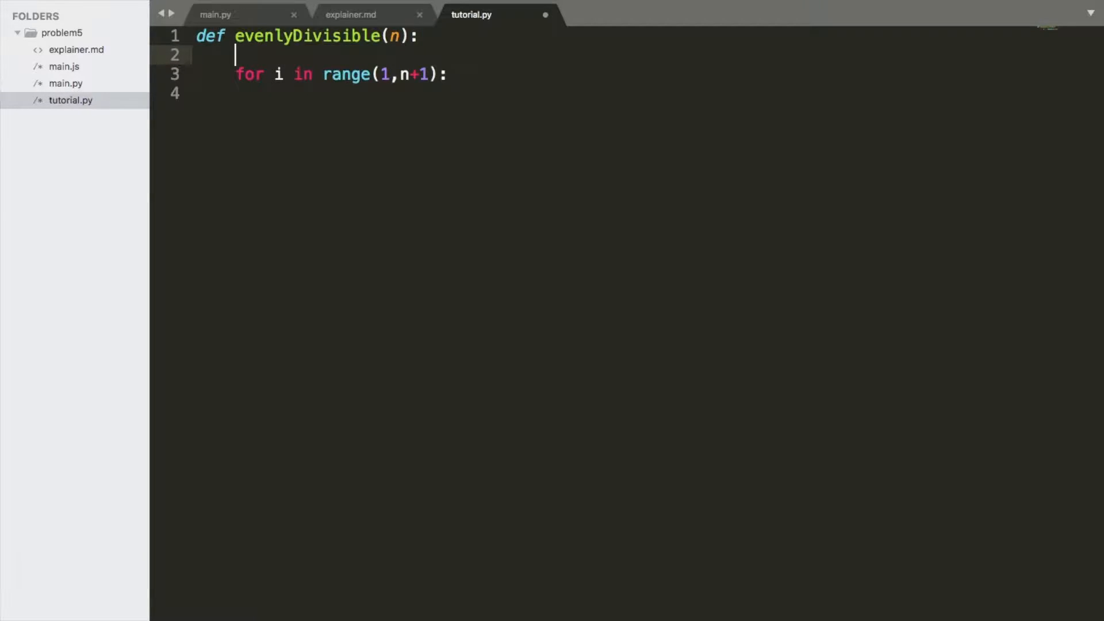
pyautogui.write('mults =')
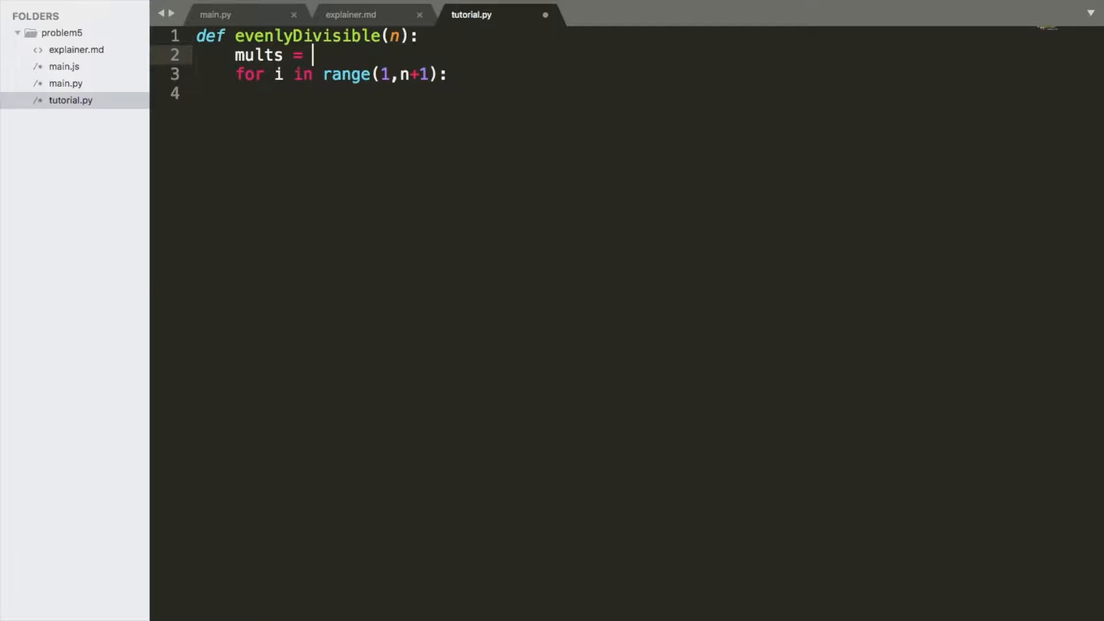
pyautogui.click(347, 15)
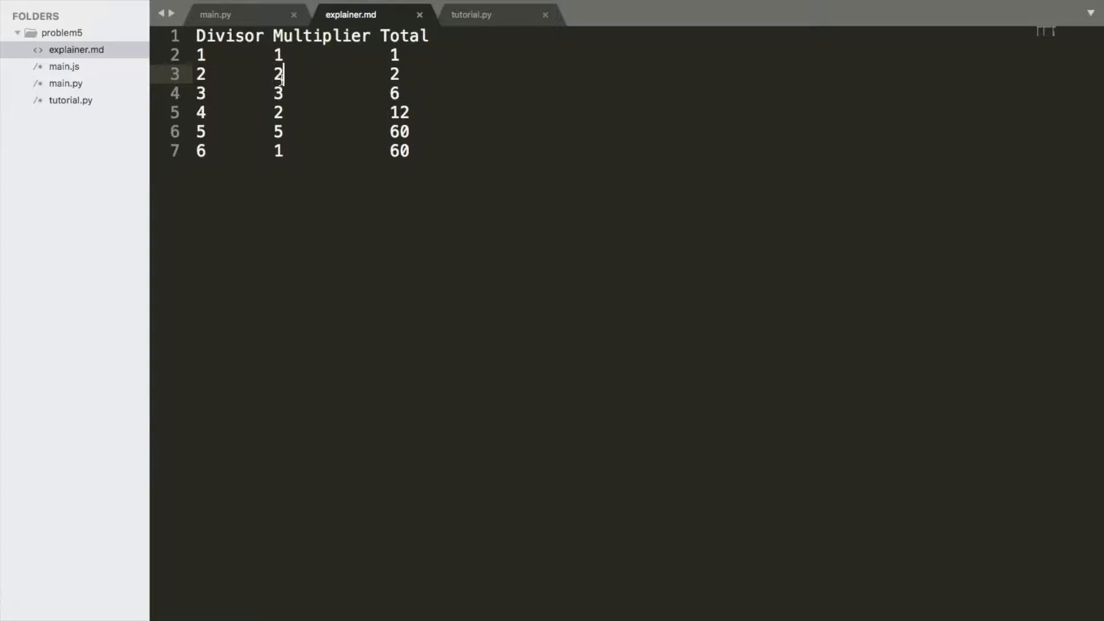
pyautogui.click(472, 15)
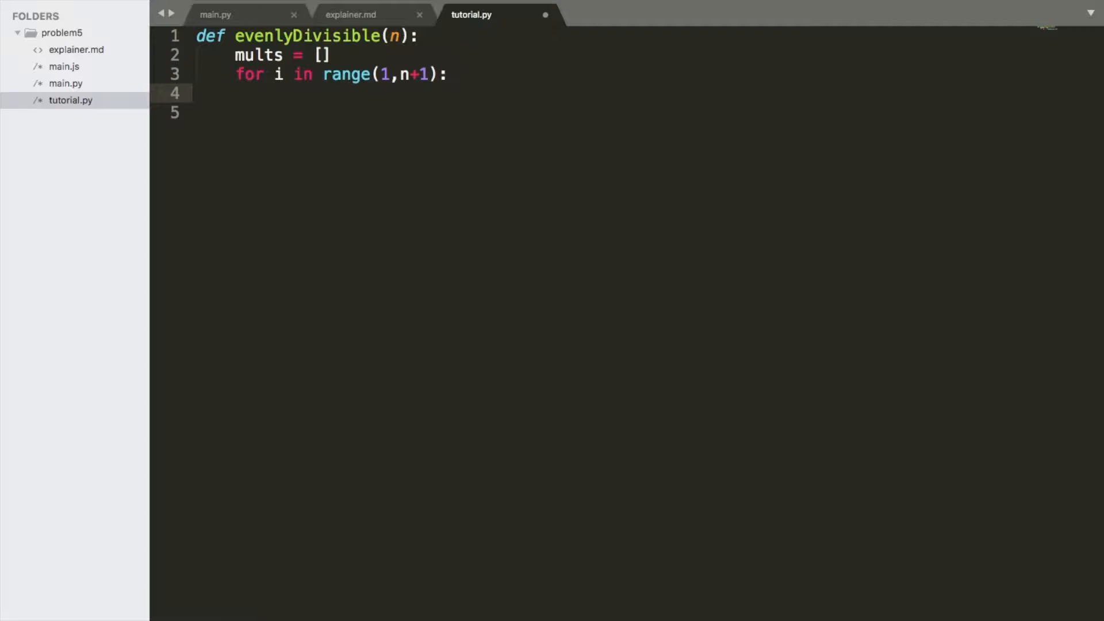
pyautogui.write('current')
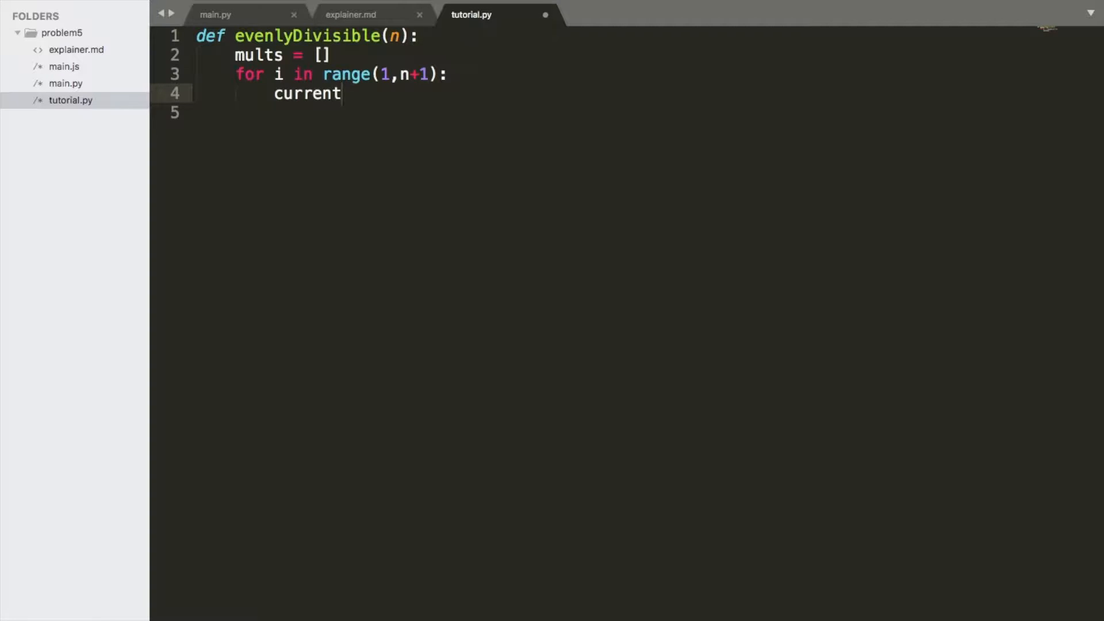
pyautogui.write('Num =')
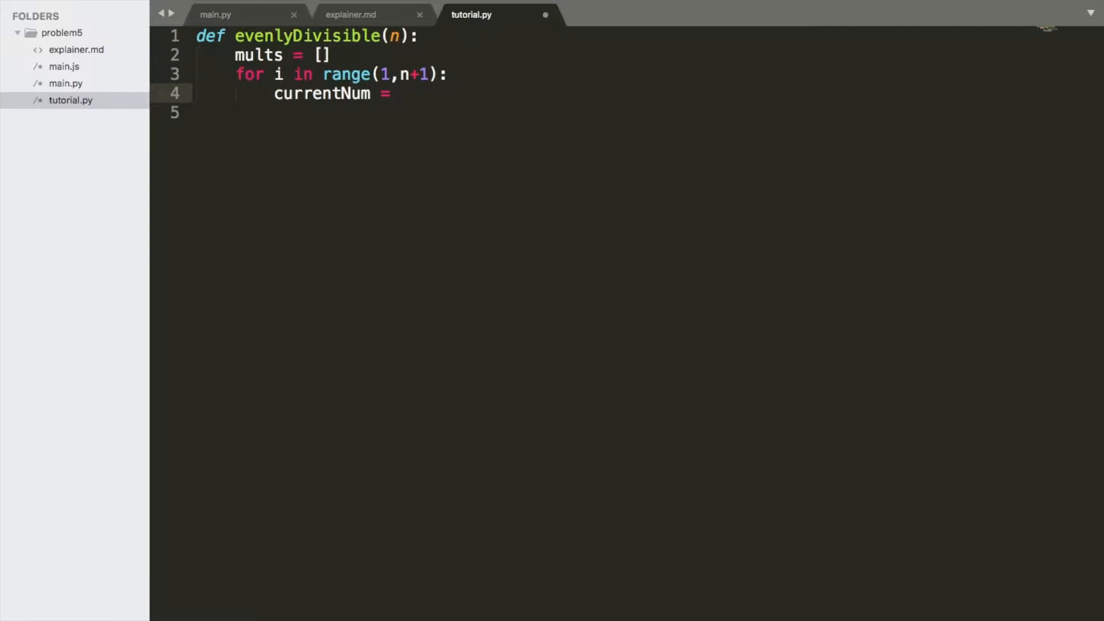
pyautogui.write('i')
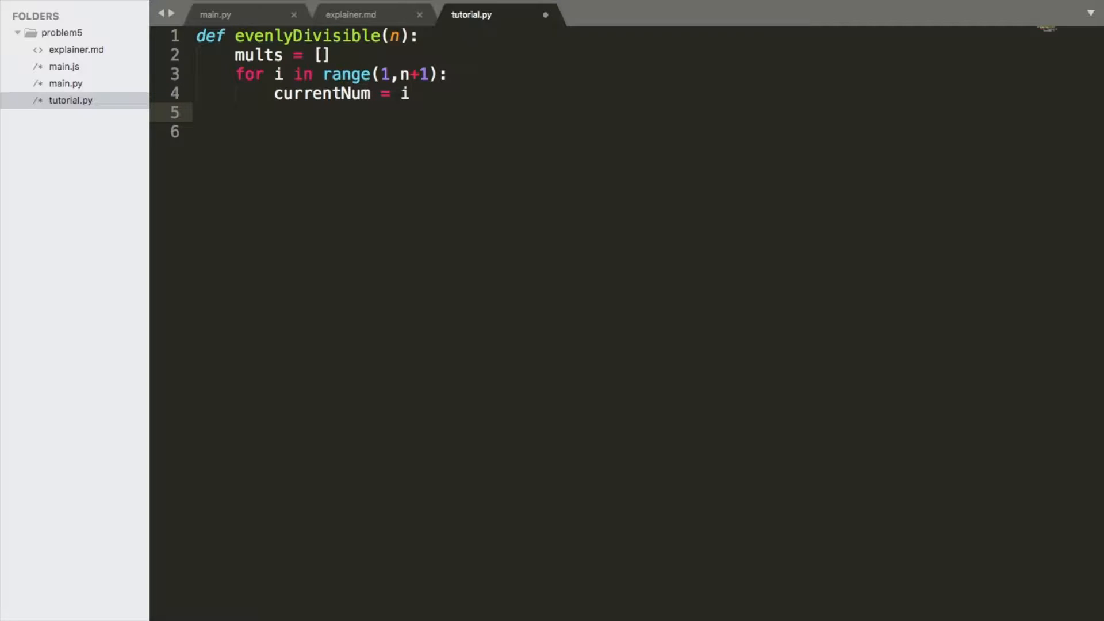
# - Loop over elements in mults checking currentNum % element == 0
pyautogui.write('for')
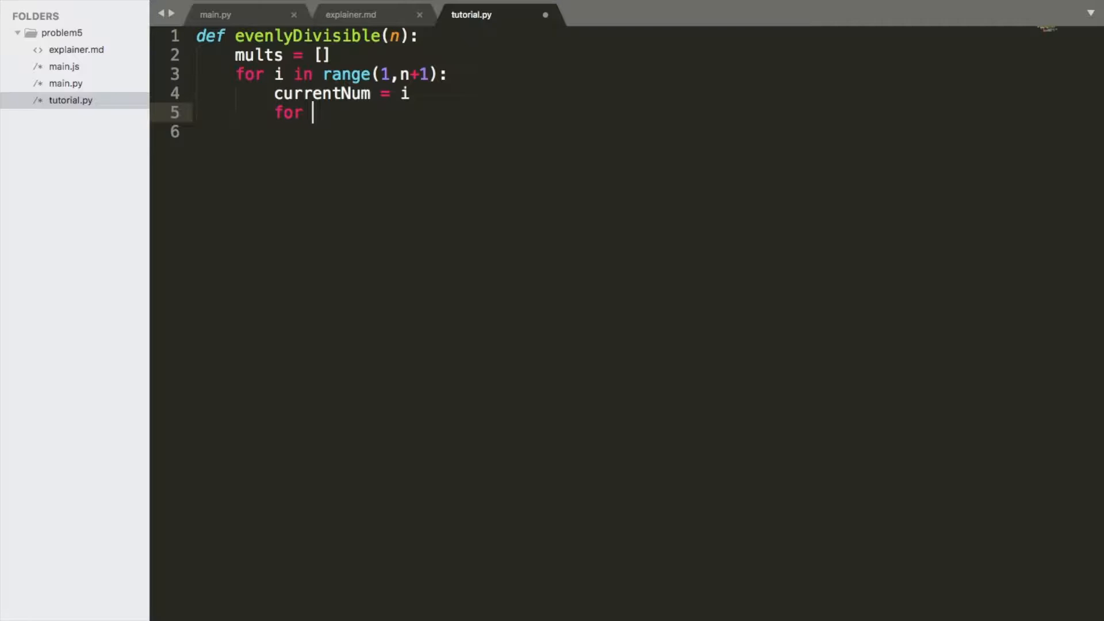
pyautogui.write('element')
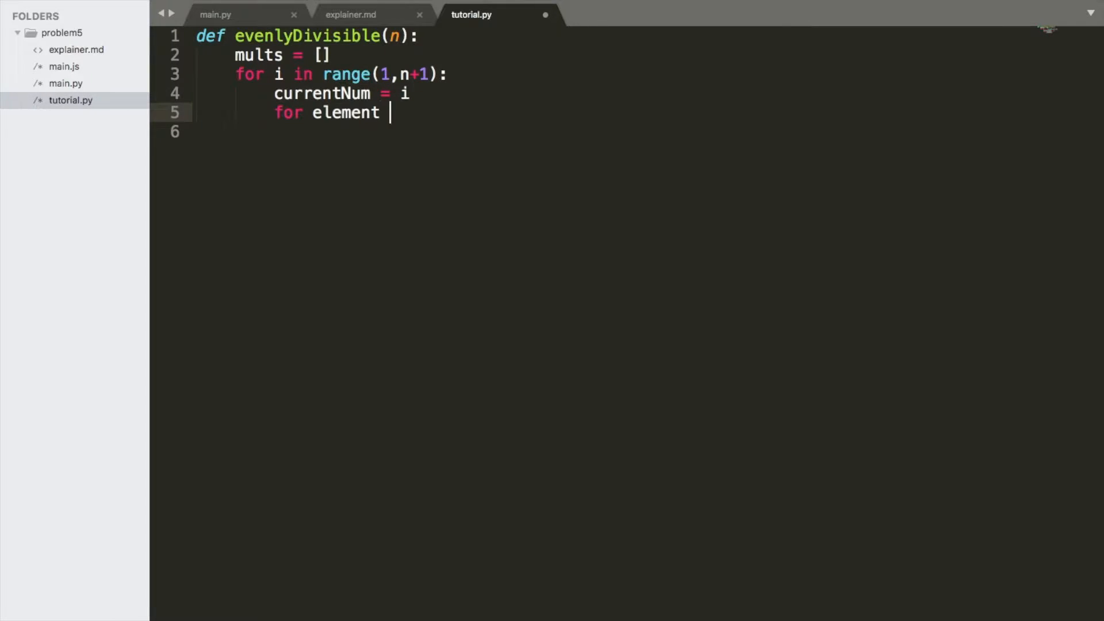
pyautogui.write('in mults')
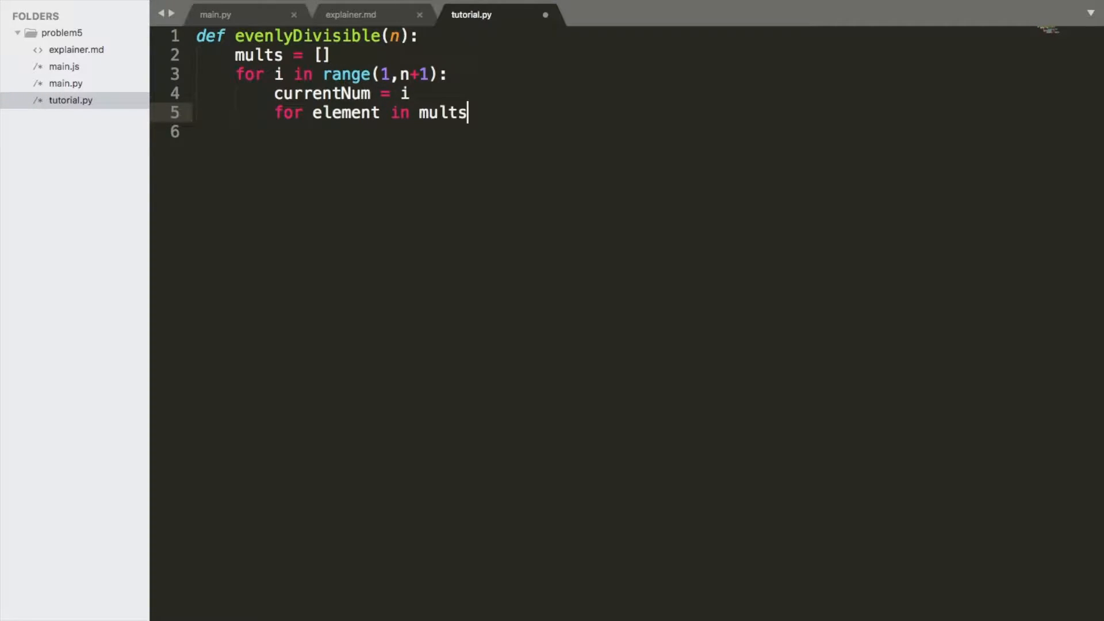
pyautogui.write(':')
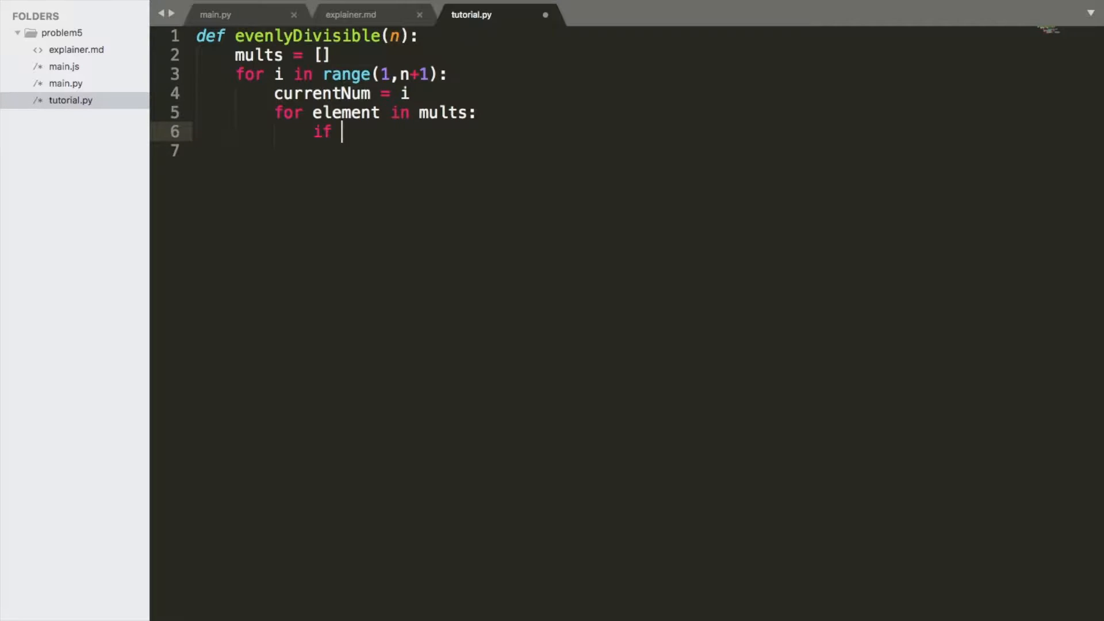
pyautogui.write('currentNum')
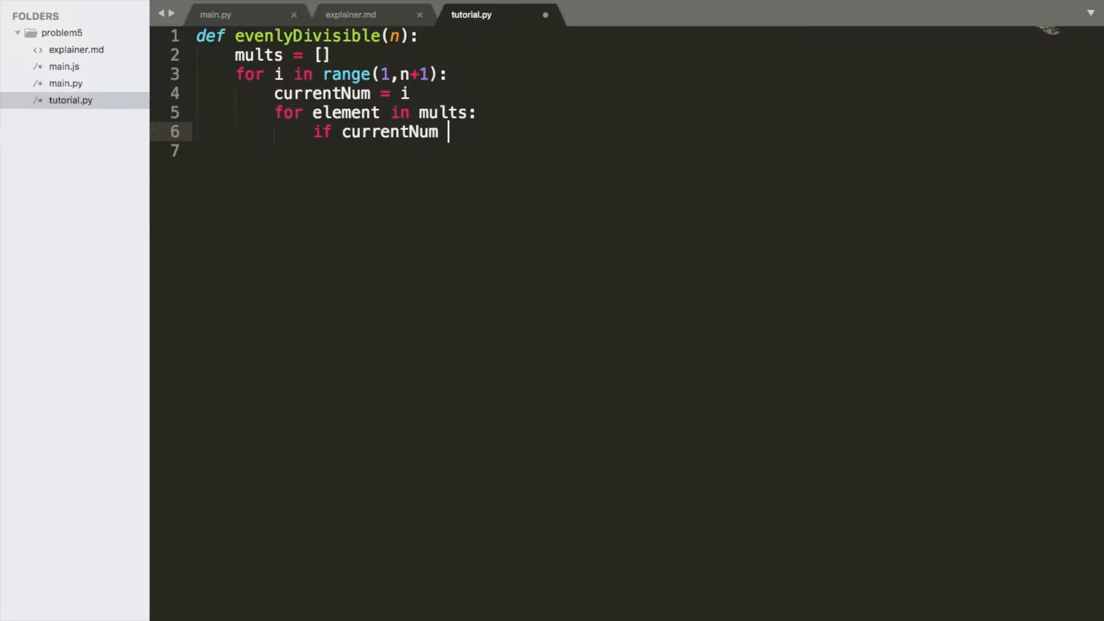
pyautogui.write('%')
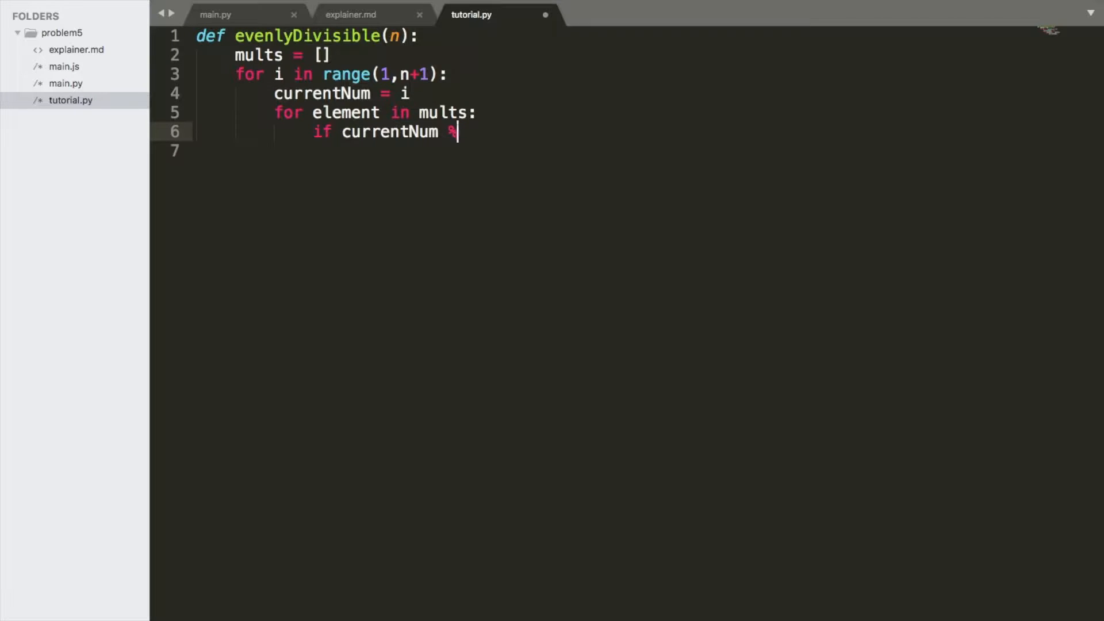
pyautogui.press('Backspace')
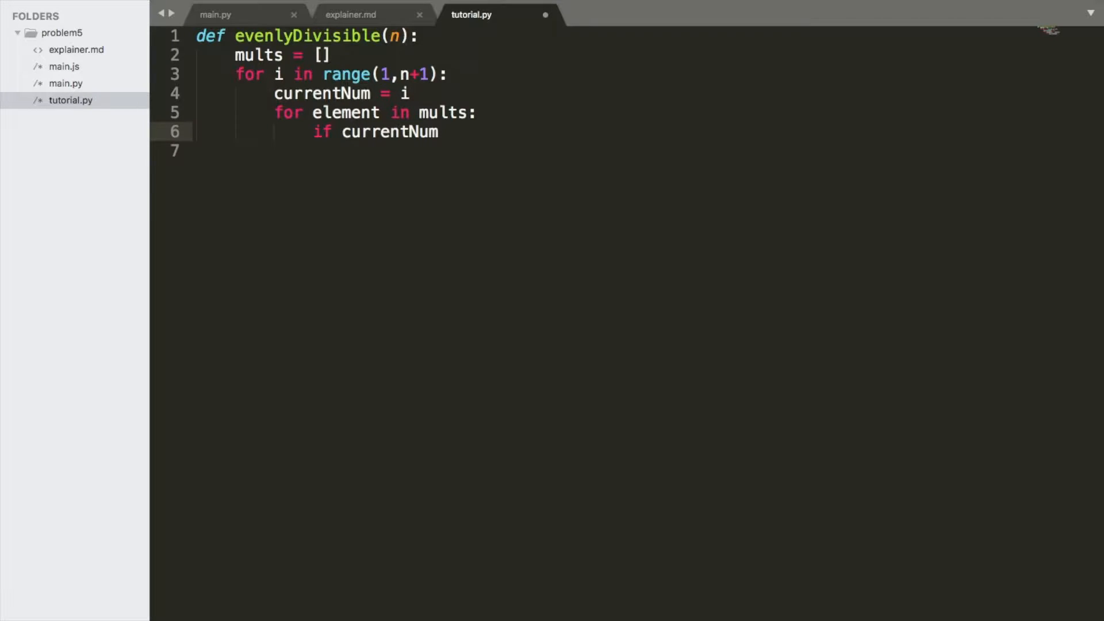
pyautogui.write('% element')
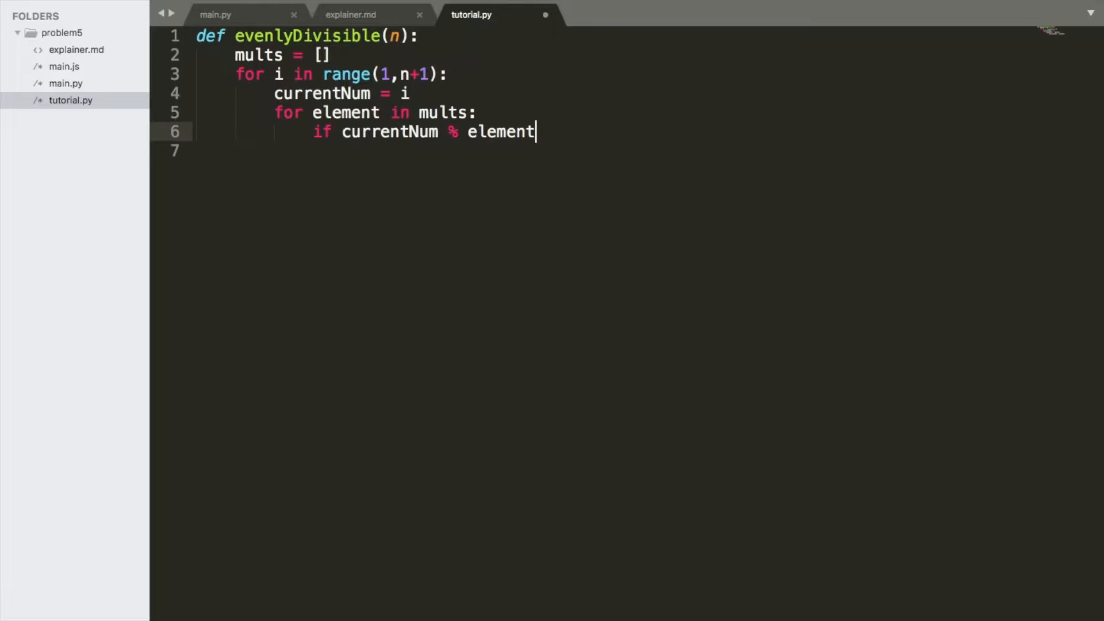
pyautogui.write('==')
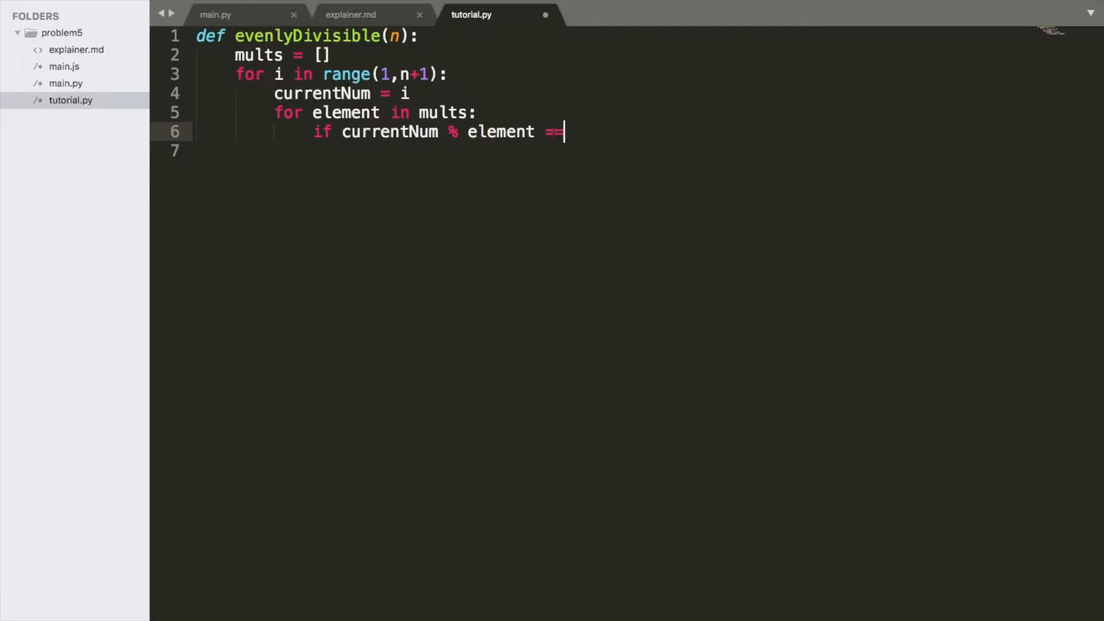
pyautogui.write('0:')
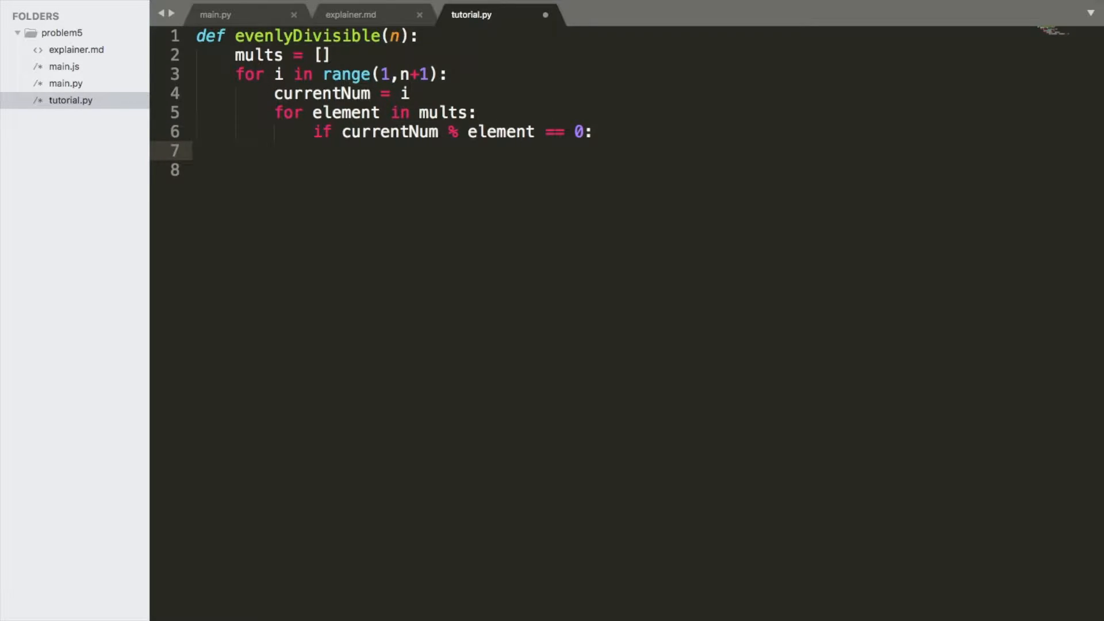
# - Integer-divide currentNum by the matching element, then glance at the explainer table
pyautogui.write('mul')
pyautogui.write('cu')
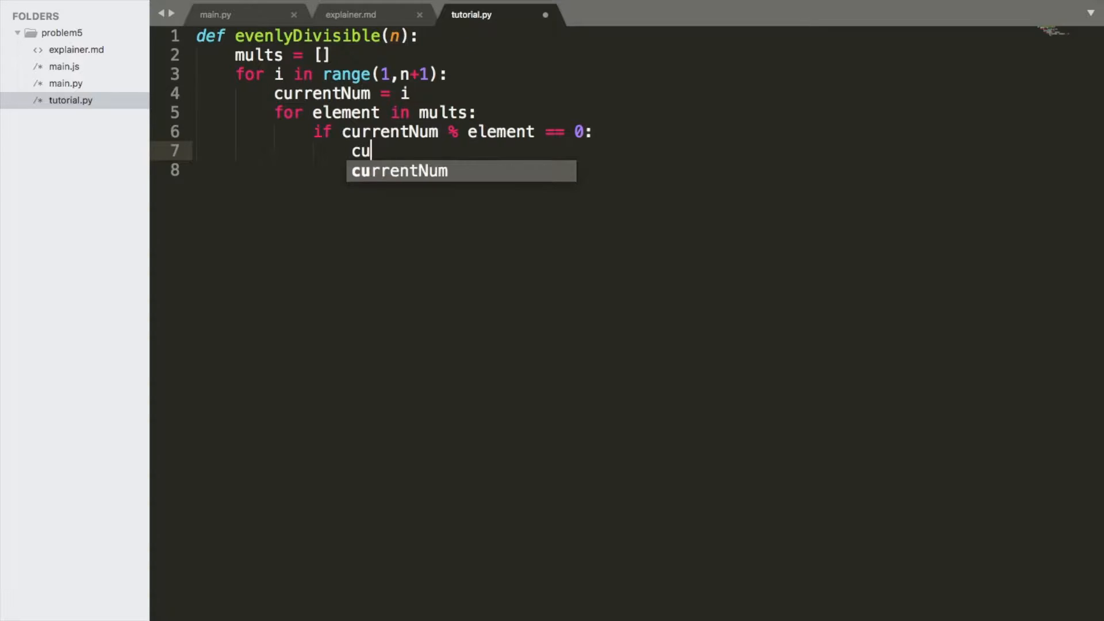
pyautogui.write('rrentNum =')
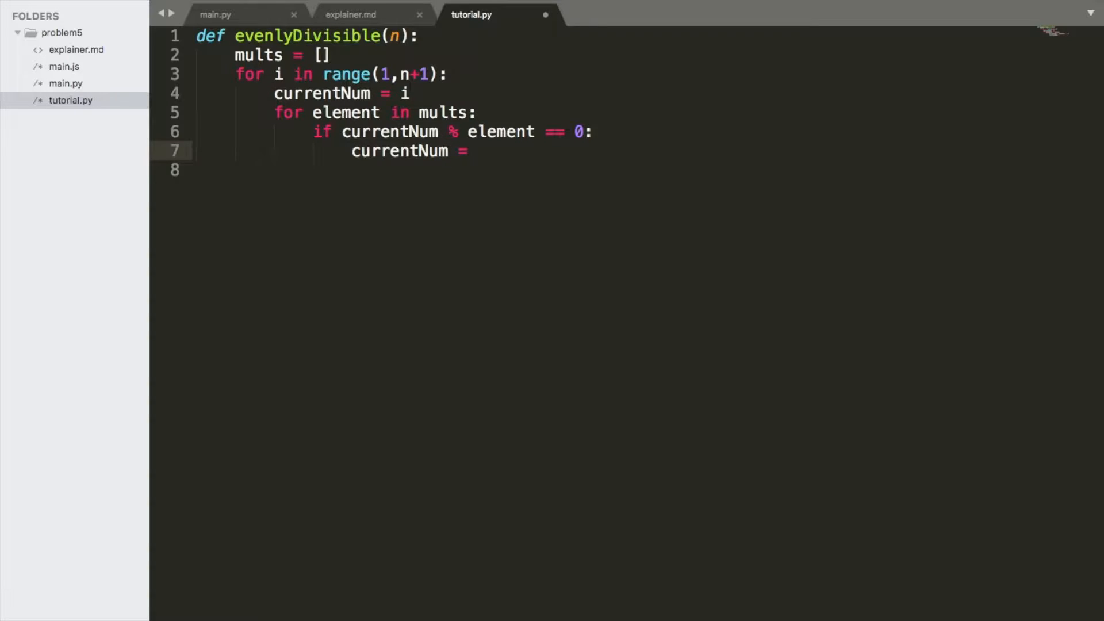
pyautogui.write('currentNum / element')
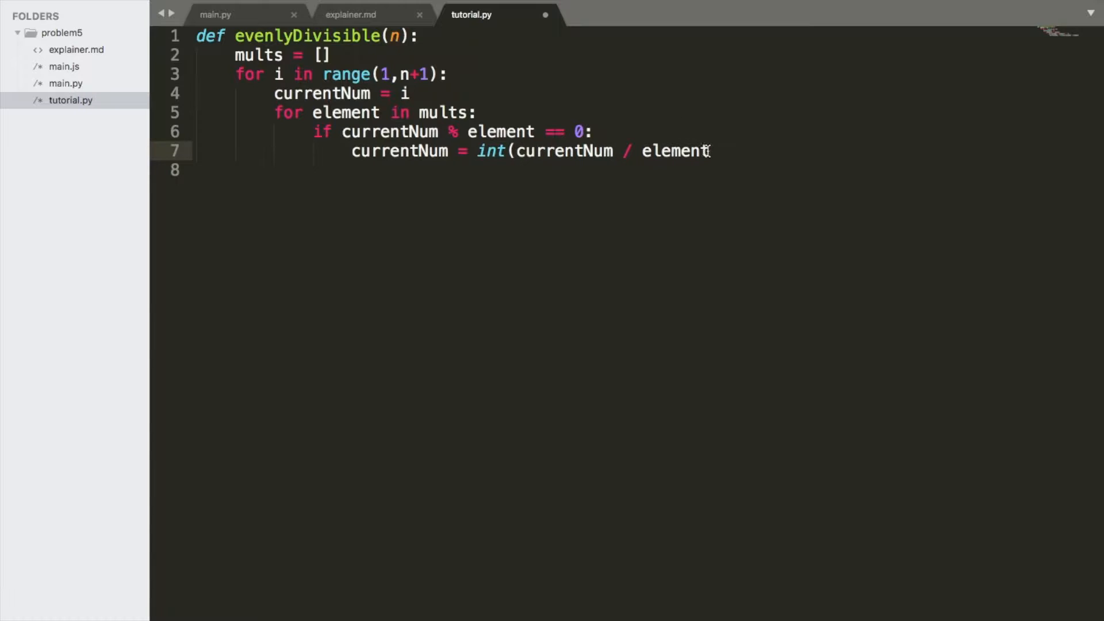
pyautogui.write(')')
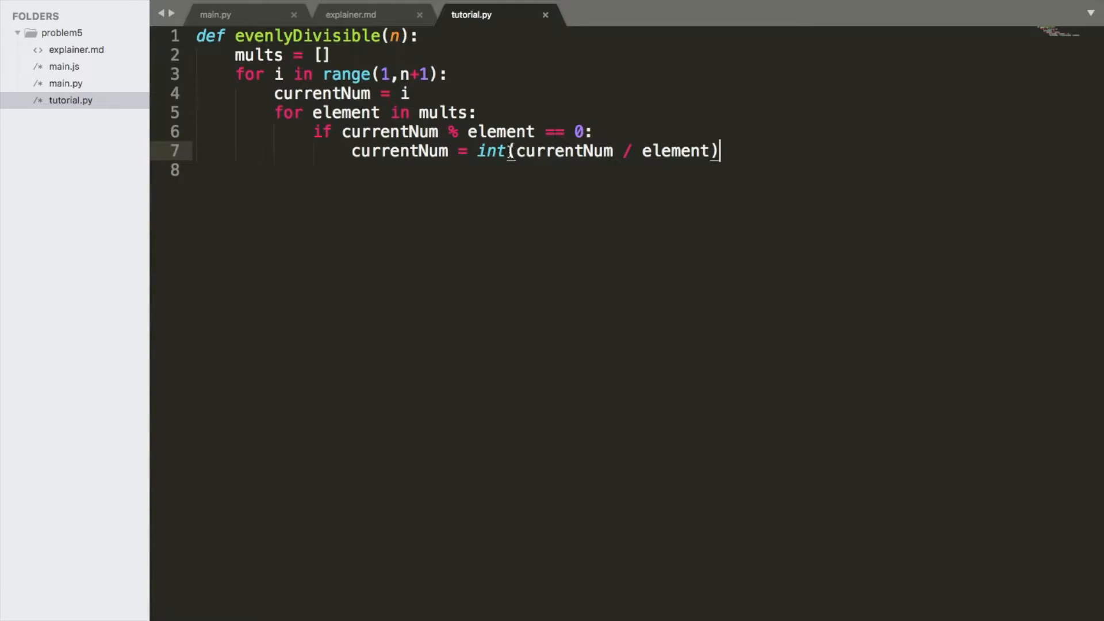
pyautogui.click(347, 15)
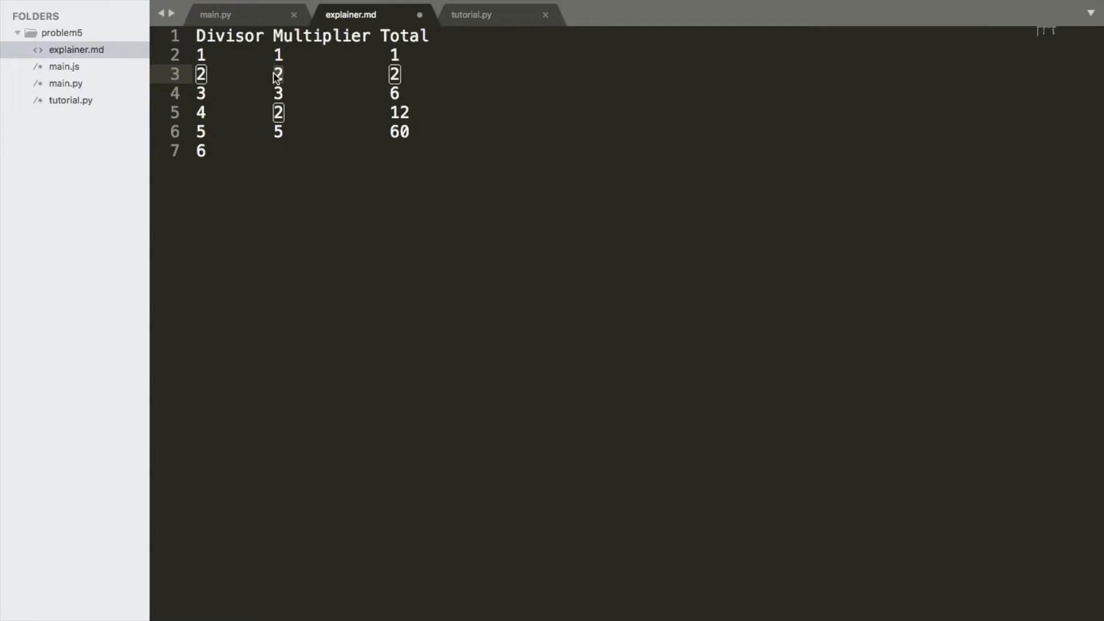
# - Return to tutorial.py after trimming the divisor-6 row in explainer.md
pyautogui.click(474, 15)
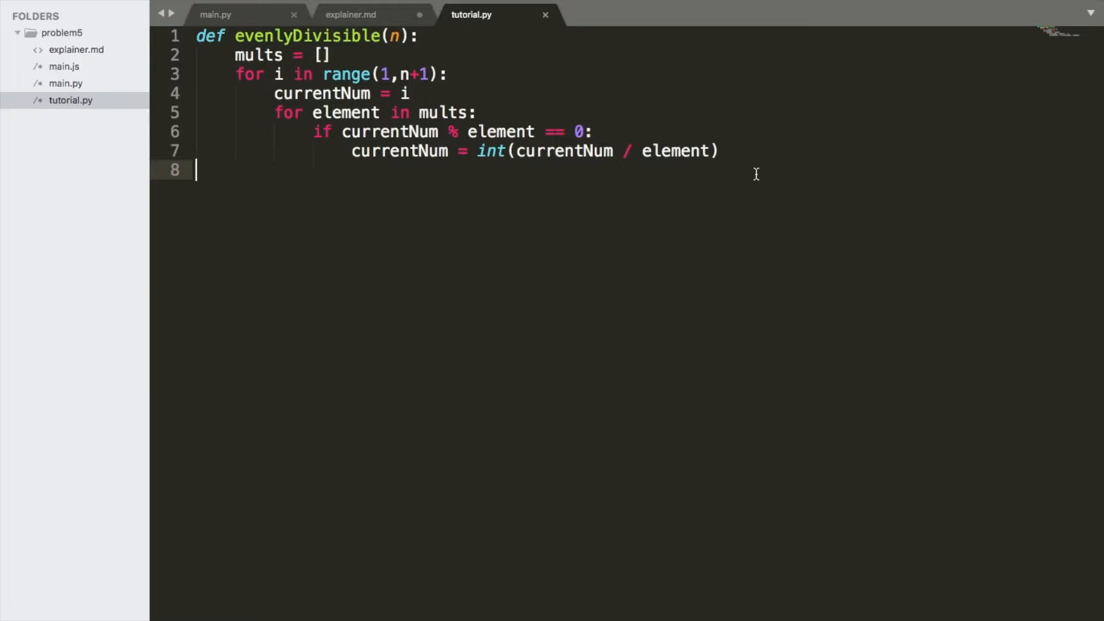
# - Append currentNum to mults in the outer loop and print mults after it
pyautogui.press('Enter')
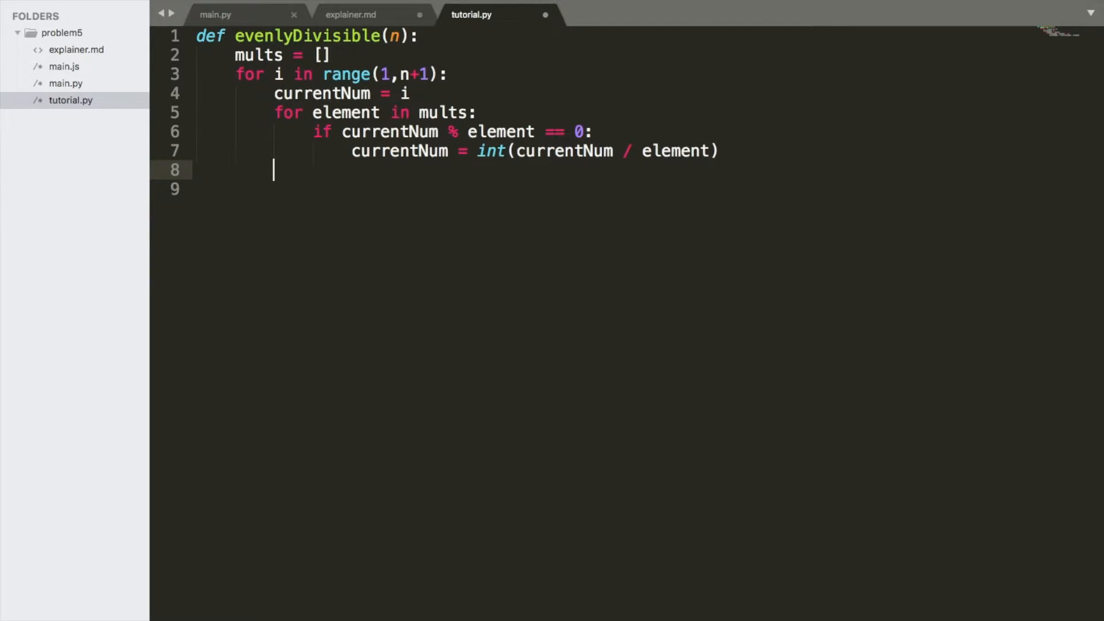
pyautogui.write('mults.p')
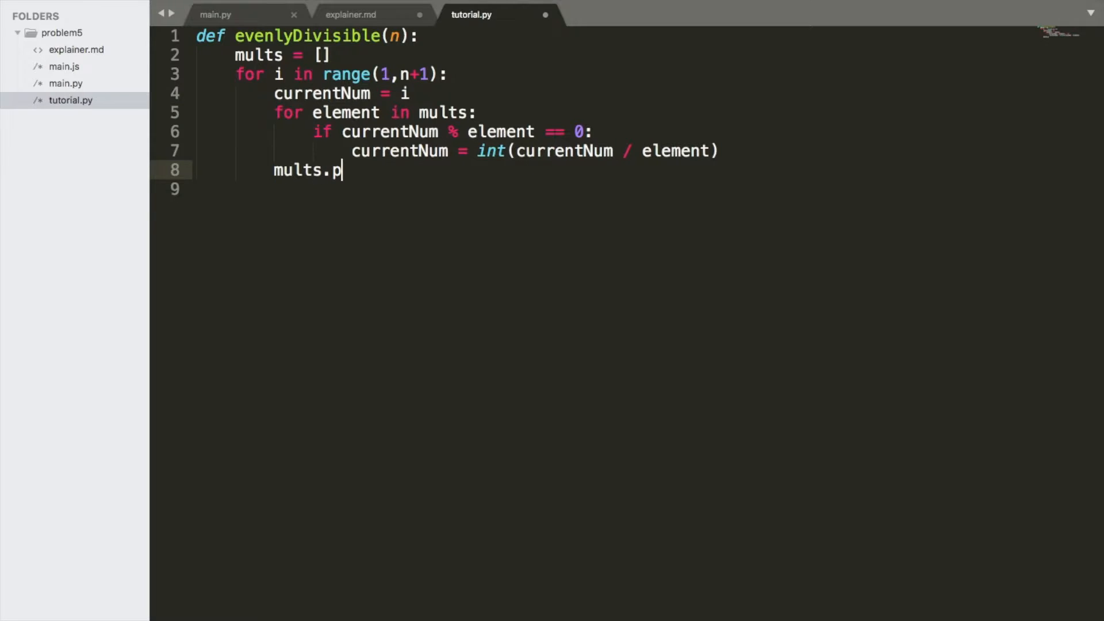
pyautogui.write('append()')
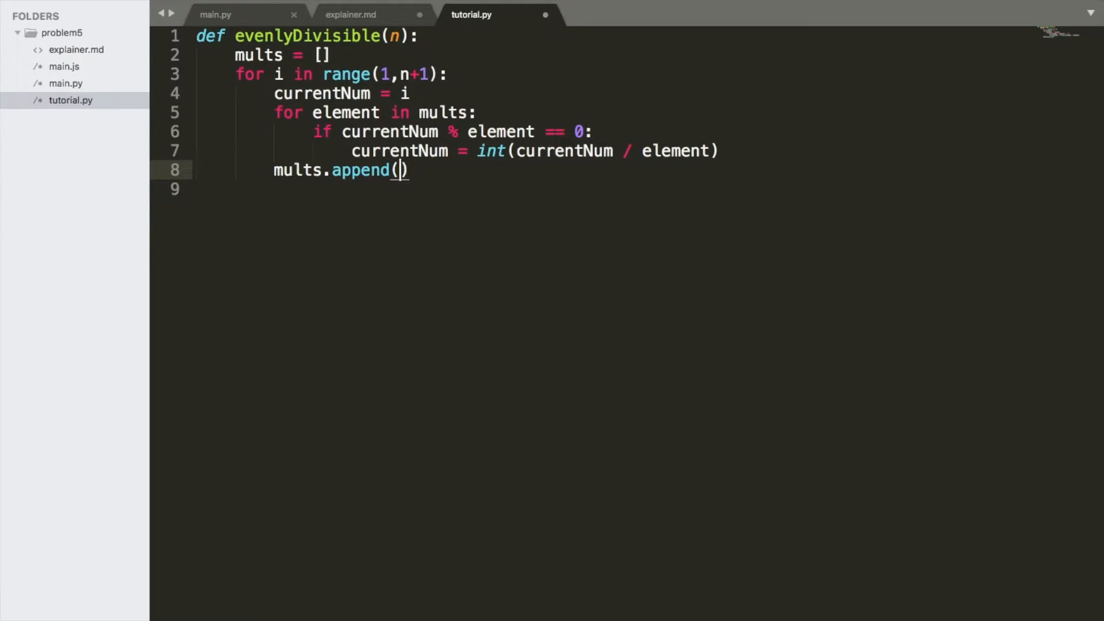
pyautogui.write('currentNum')
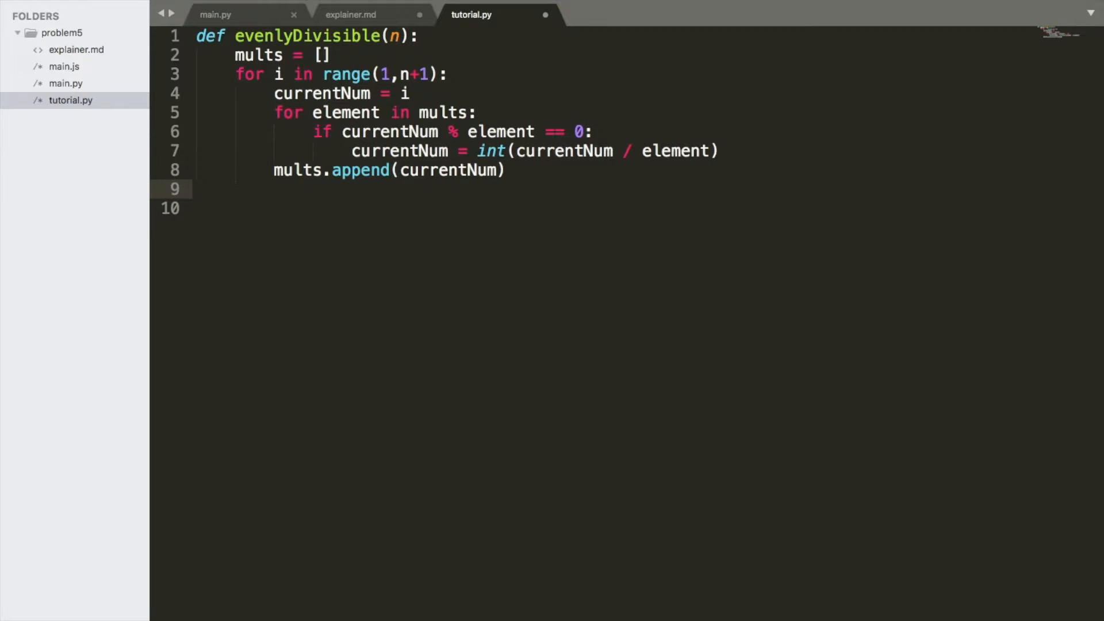
pyautogui.write('print(')
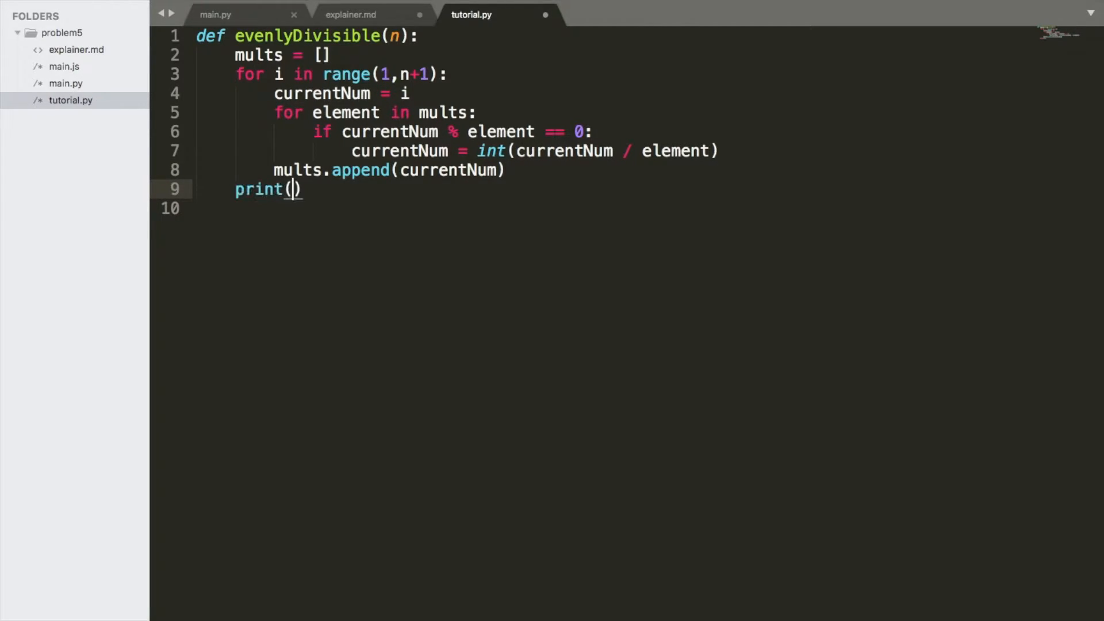
pyautogui.write('mults')
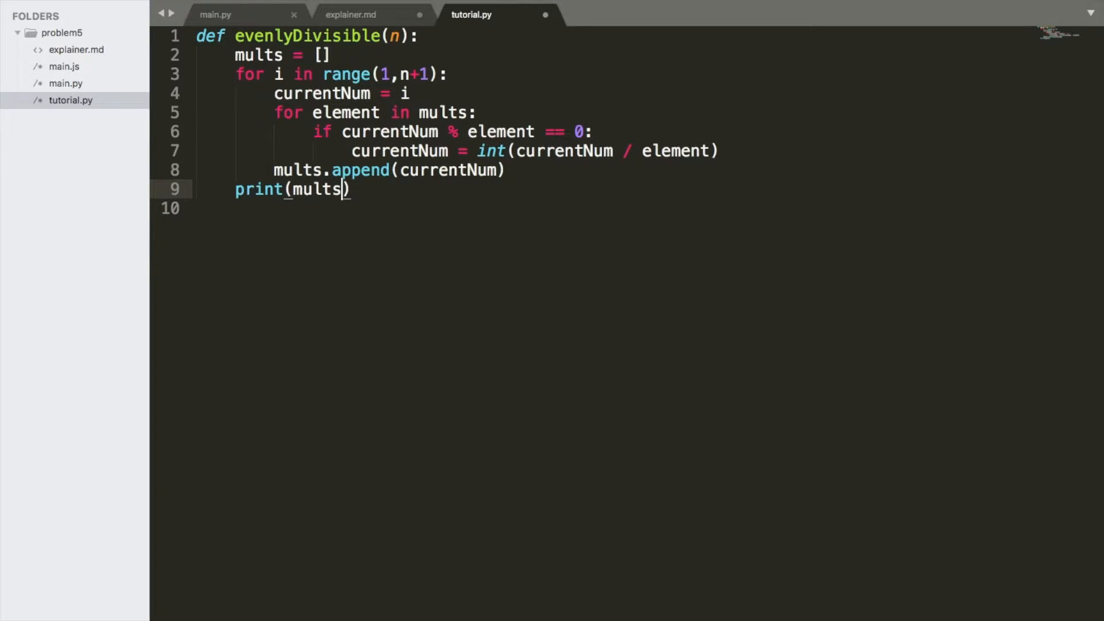
pyautogui.press('Enter')
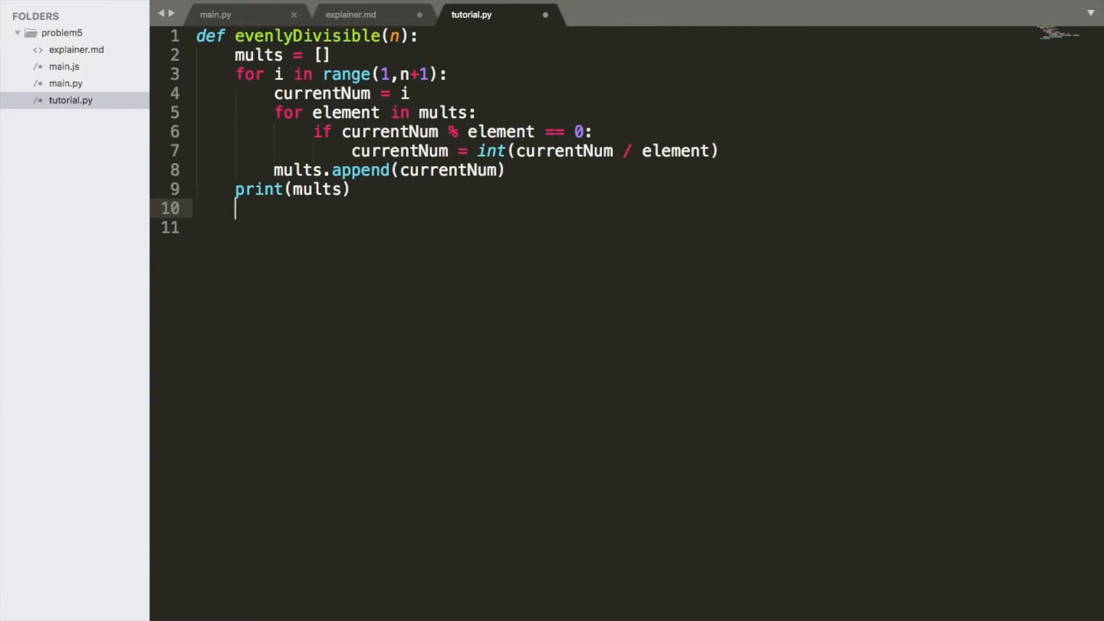
# - Add print(evenlyDivisible(20)) below the function
pyautogui.press('Enter')
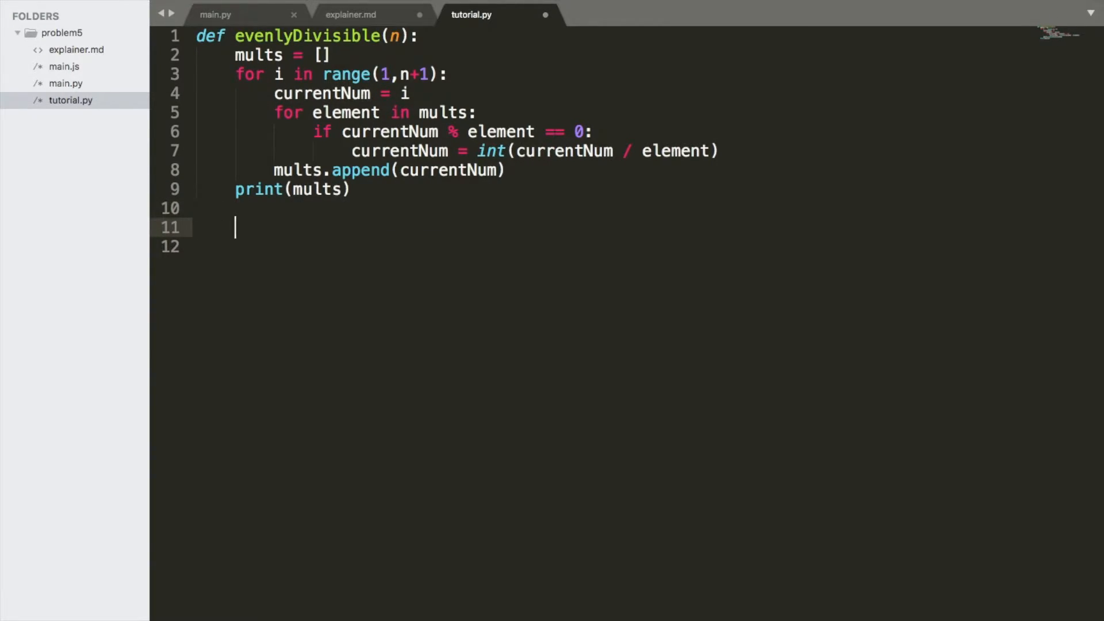
pyautogui.write('print')
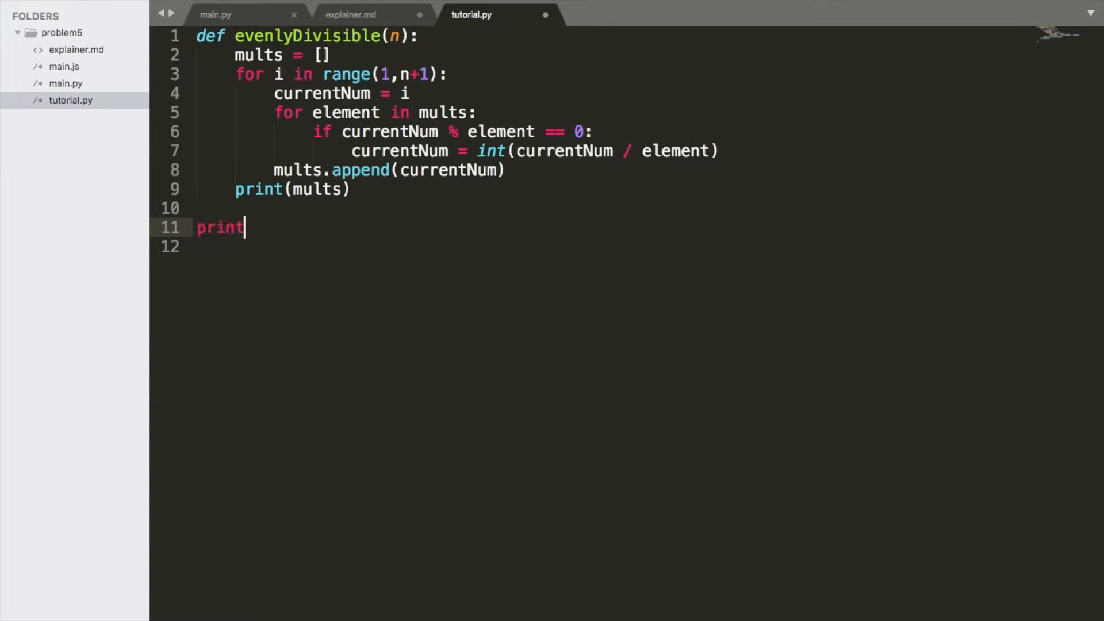
pyautogui.write('(e)')
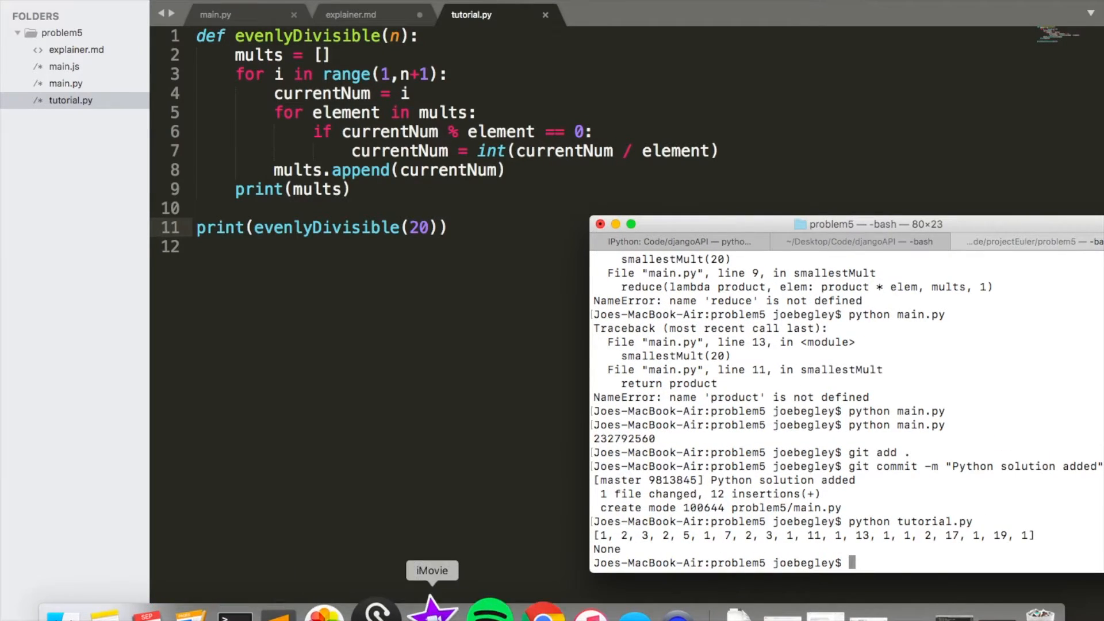
# - Record the first six printed multipliers 1, 2, 3, 2, 5, 1 in explainer.md
pyautogui.moveTo(602, 534); pyautogui.dragTo(713, 535)
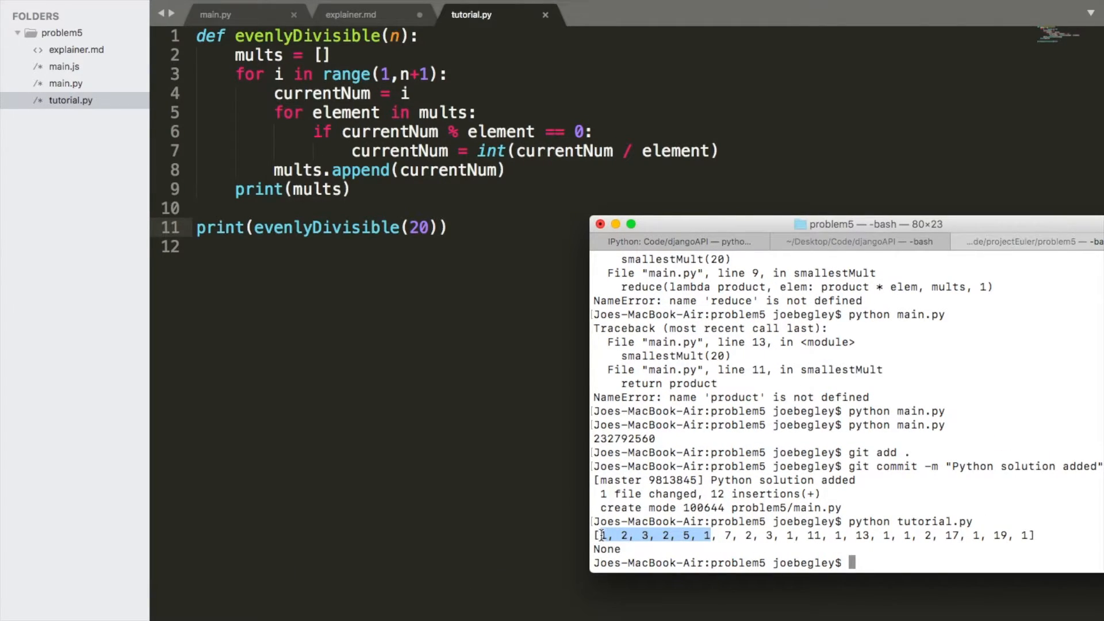
pyautogui.click(350, 15)
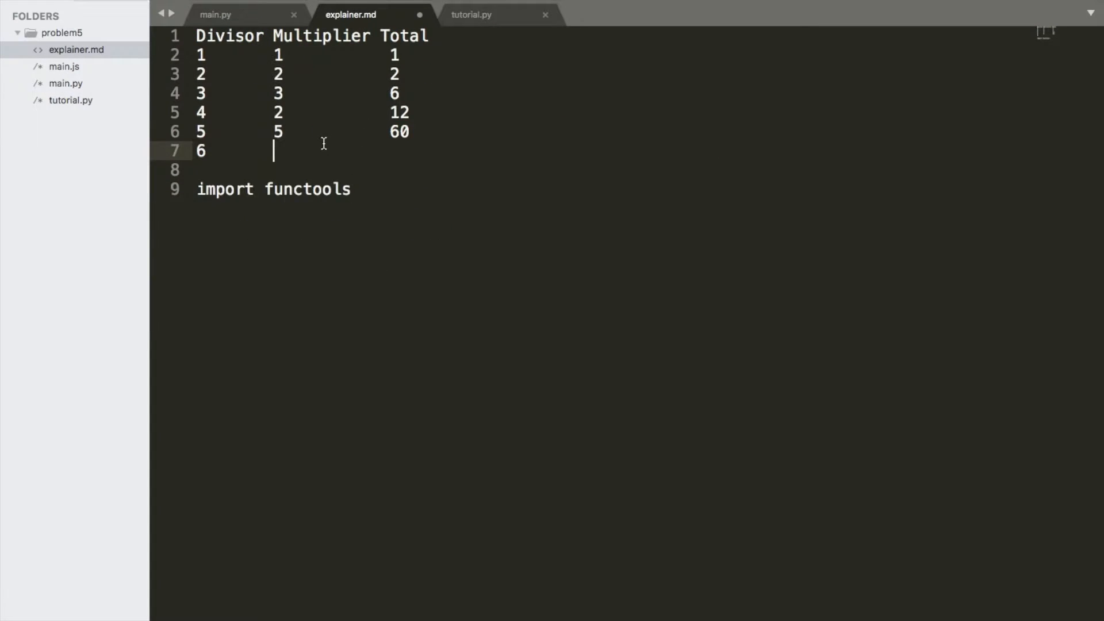
pyautogui.click(476, 15)
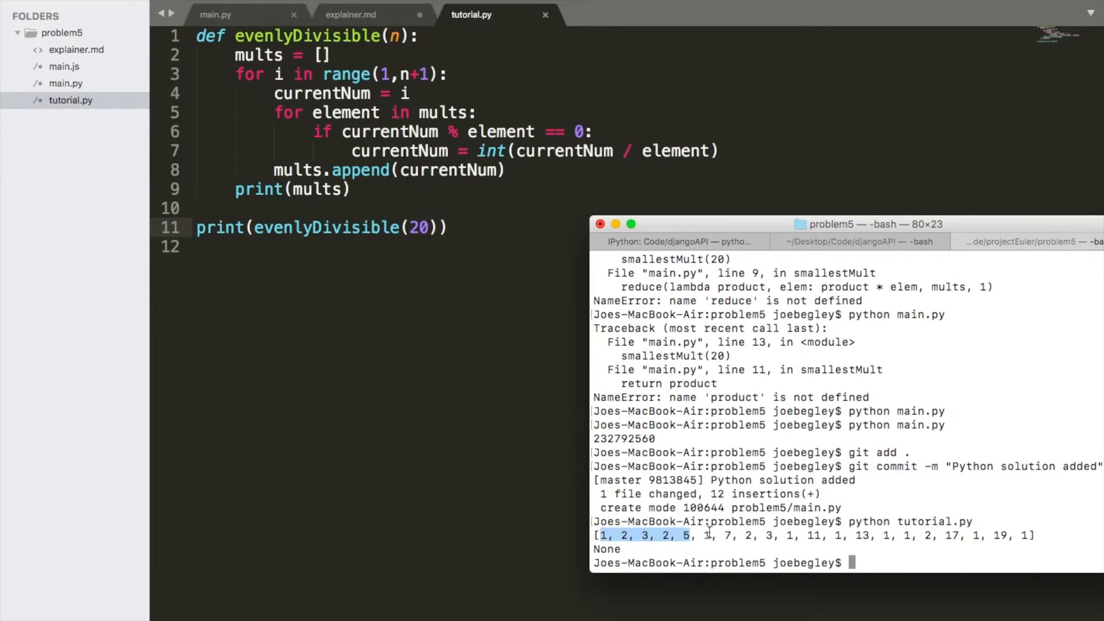
pyautogui.click(348, 15)
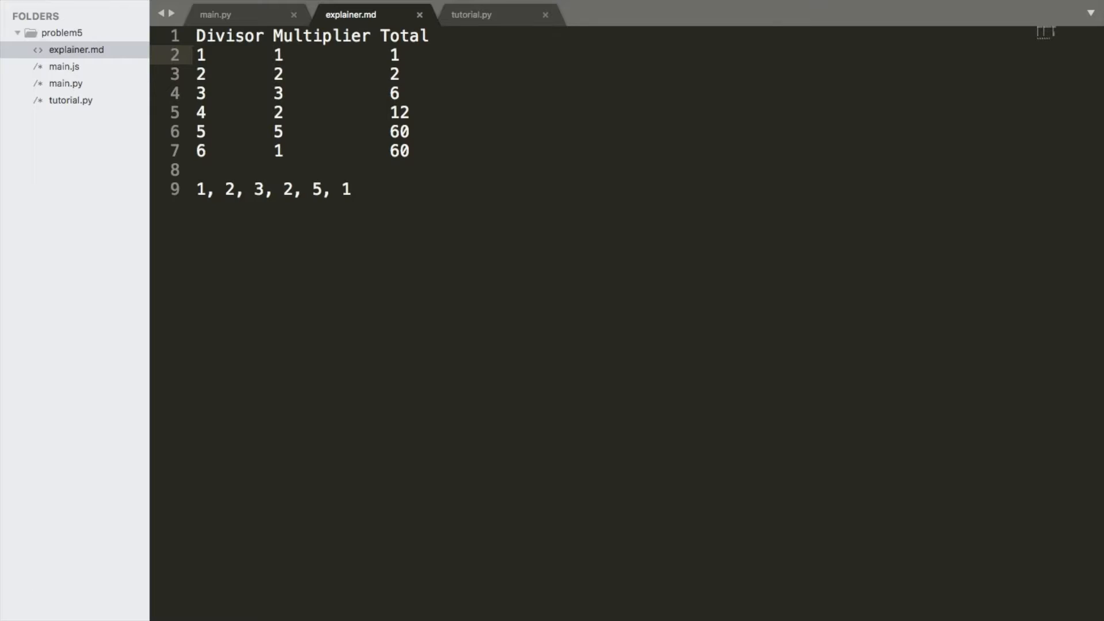
pyautogui.click(471, 15)
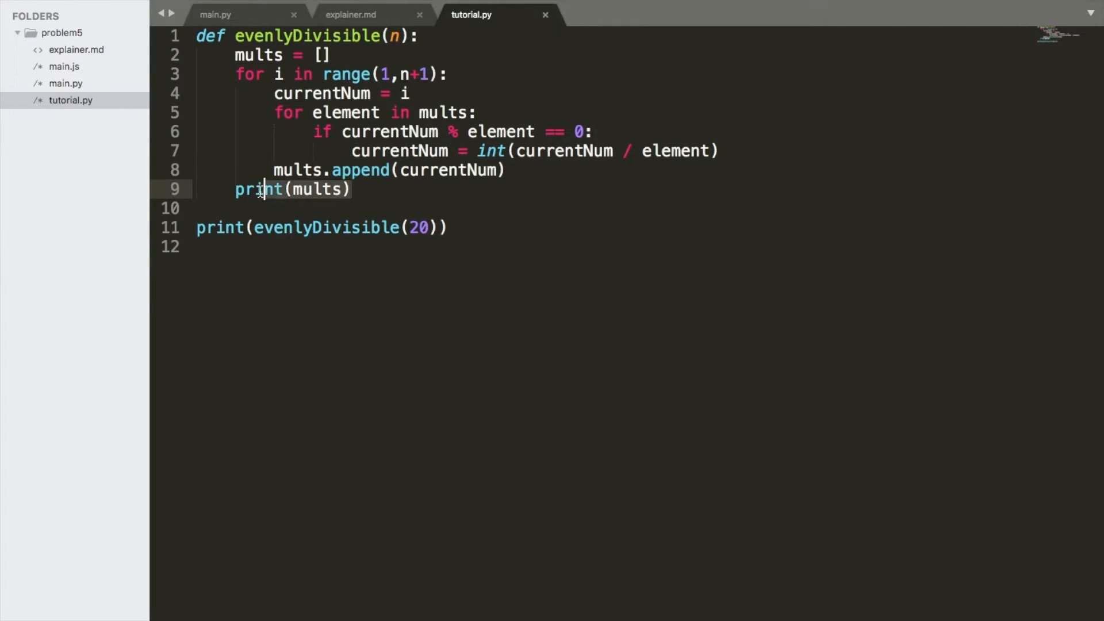
# - Import functools and replace print(mults) with a return of functools.reduce()
pyautogui.write('return')
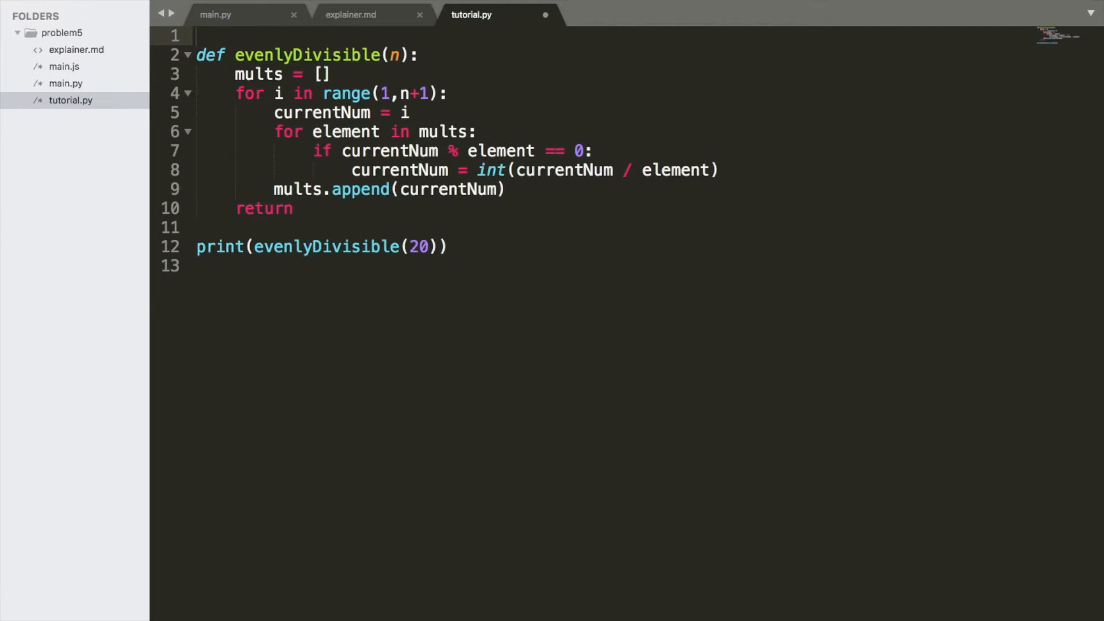
pyautogui.write('import fun')
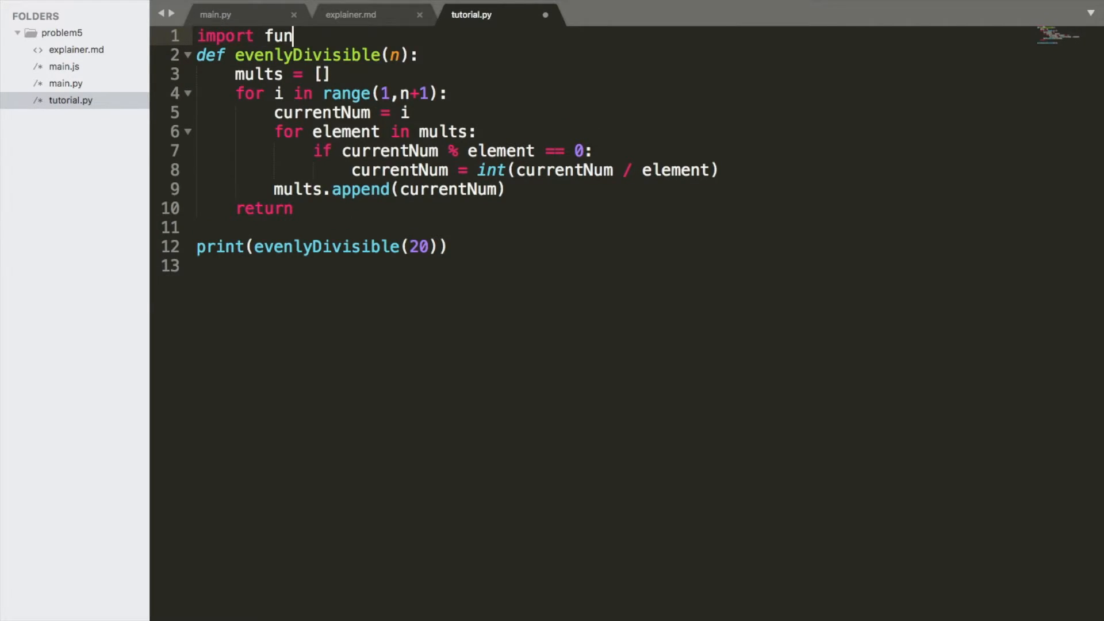
pyautogui.write('ctools')
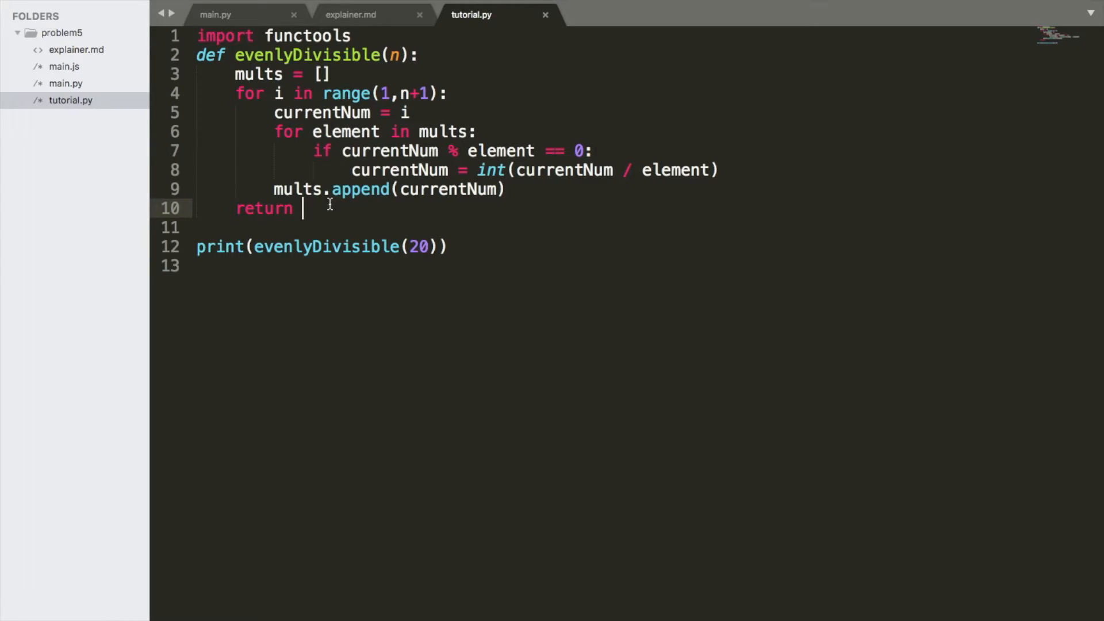
pyautogui.write('functools.')
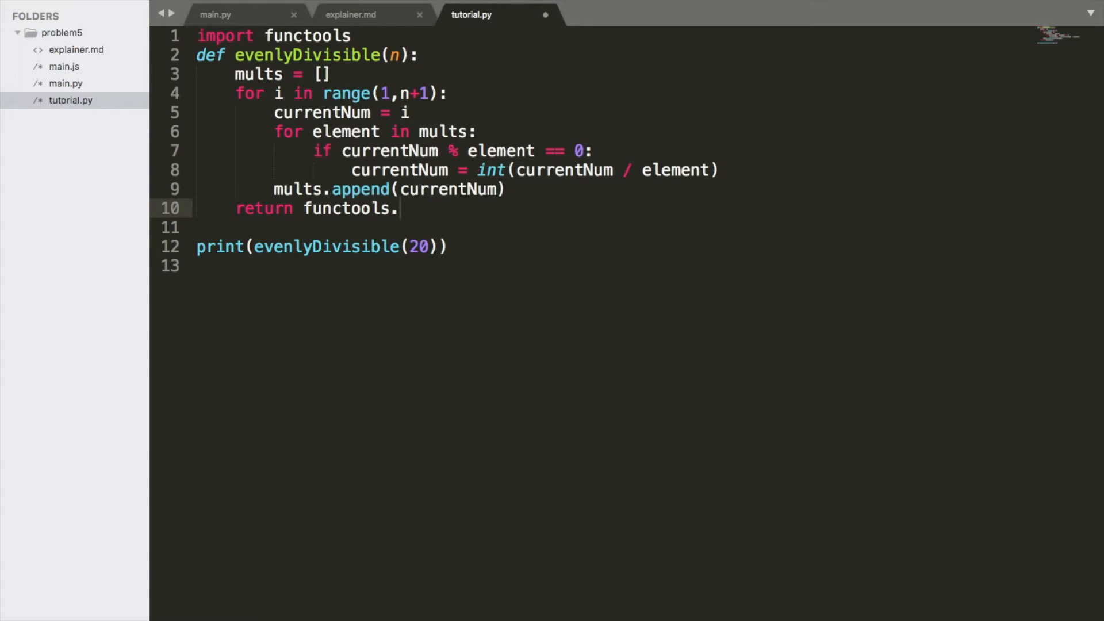
pyautogui.write('reduce(')
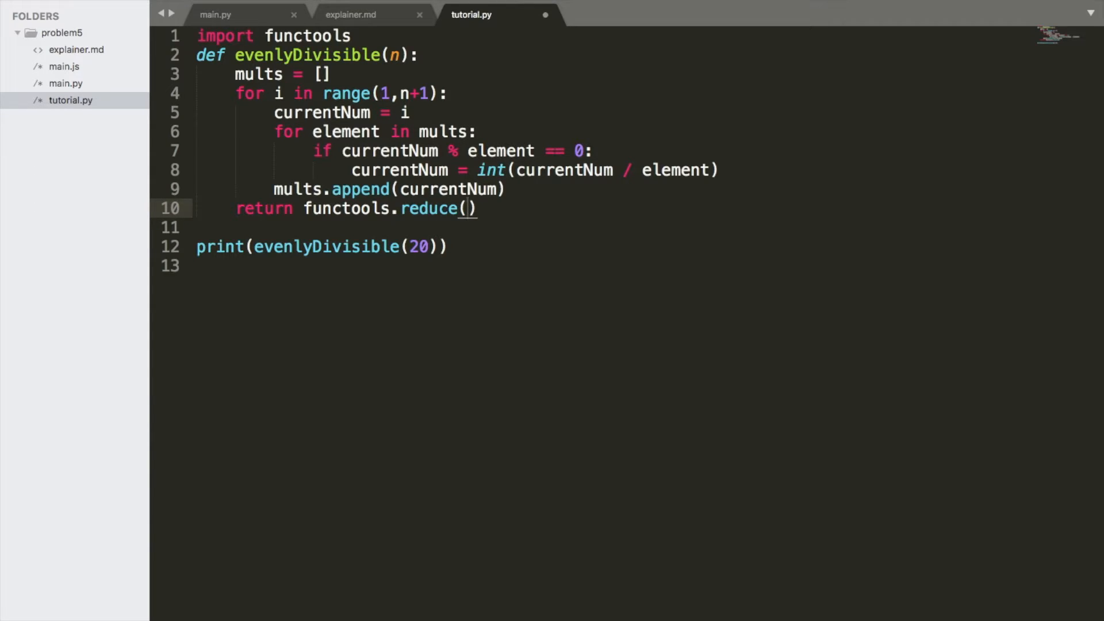
pyautogui.moveTo(236, 17)
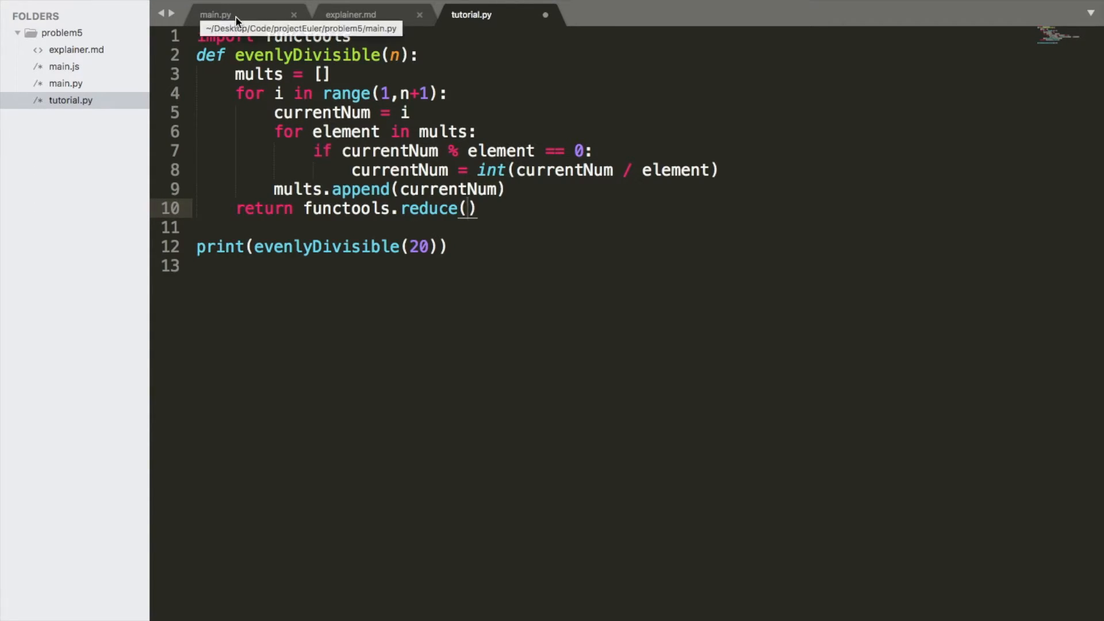
# - Fill reduce with lambda product, element: product * element over mults starting at 1
pyautogui.click(216, 14)
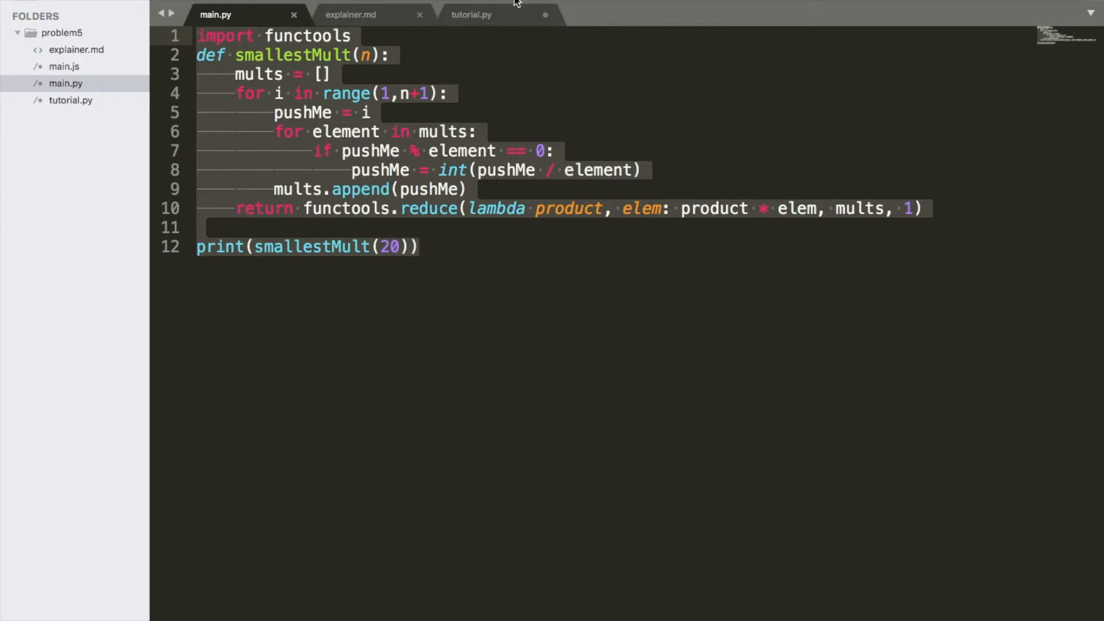
pyautogui.click(472, 15)
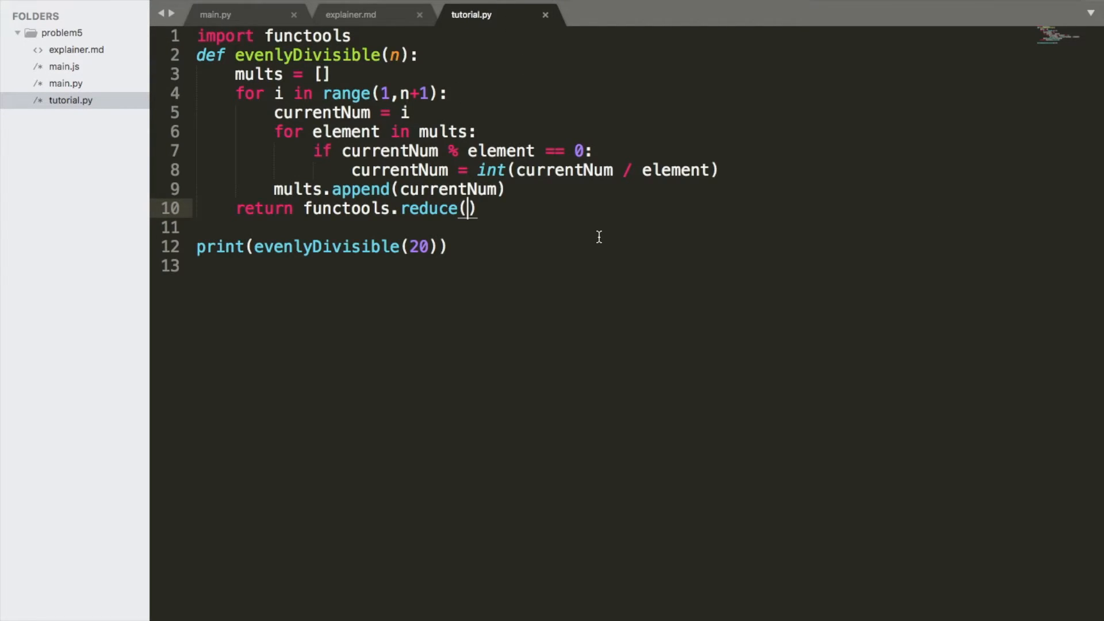
pyautogui.write('lambda')
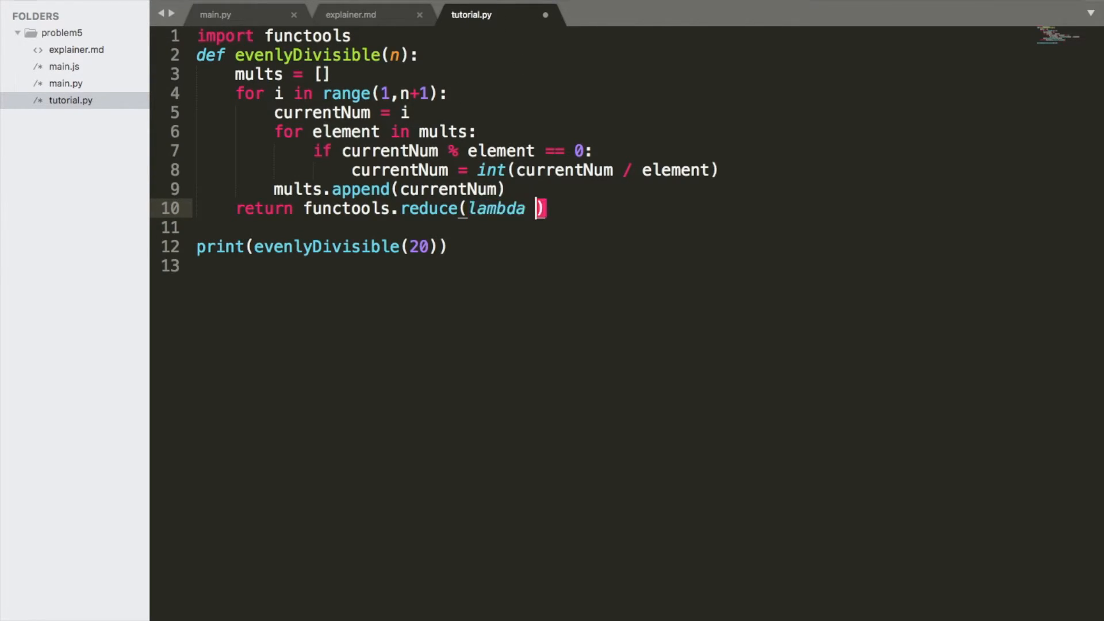
pyautogui.write('pr')
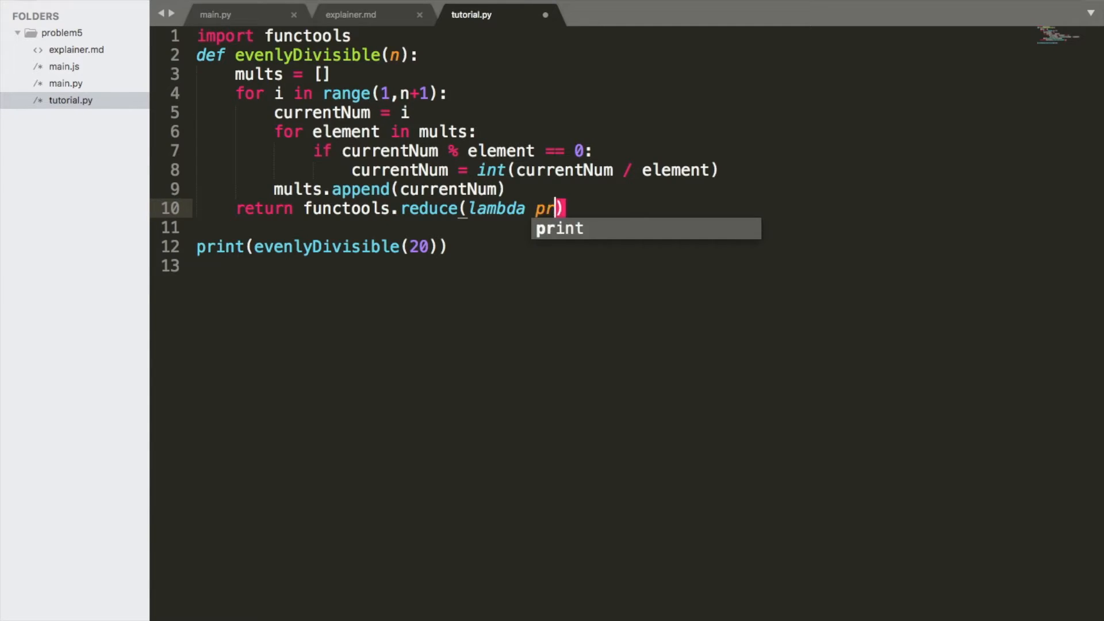
pyautogui.write('oduct,')
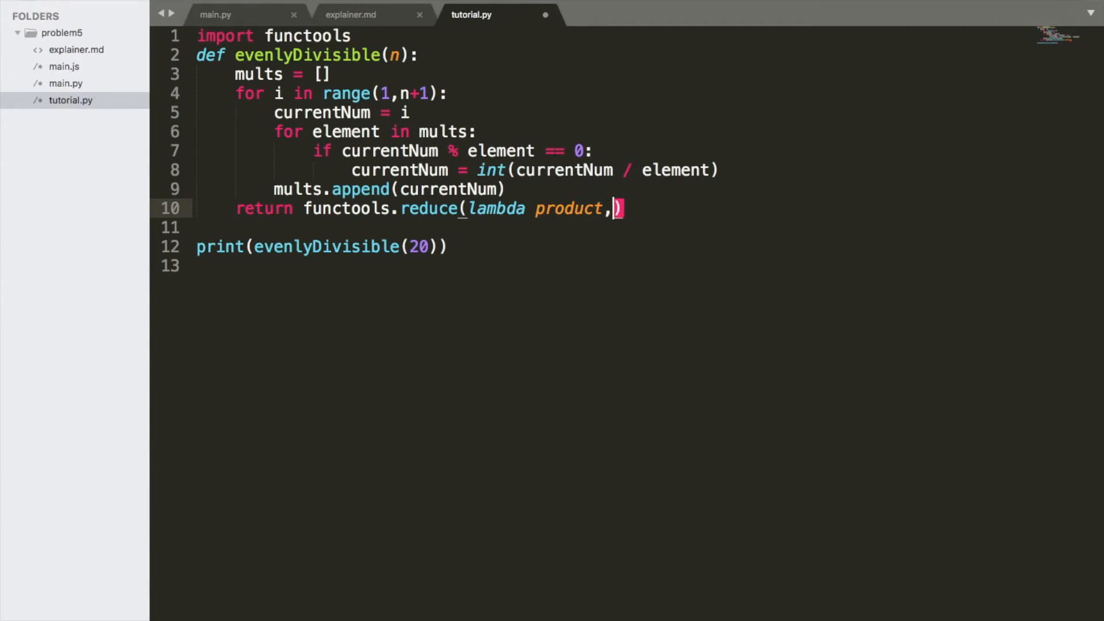
pyautogui.write('element')
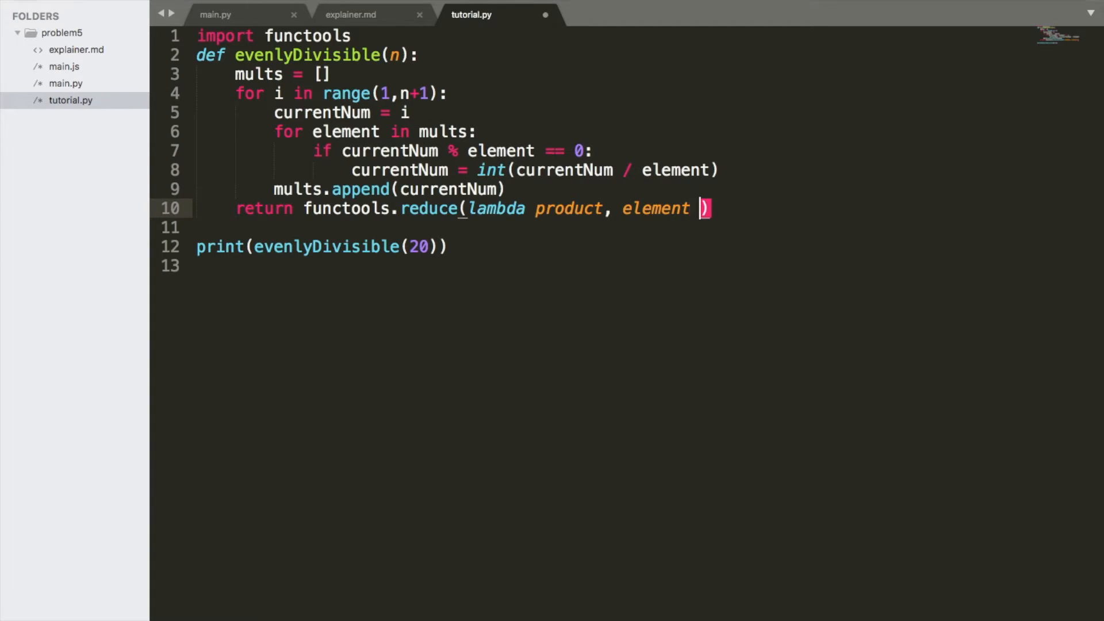
pyautogui.write(': product * element, mults')
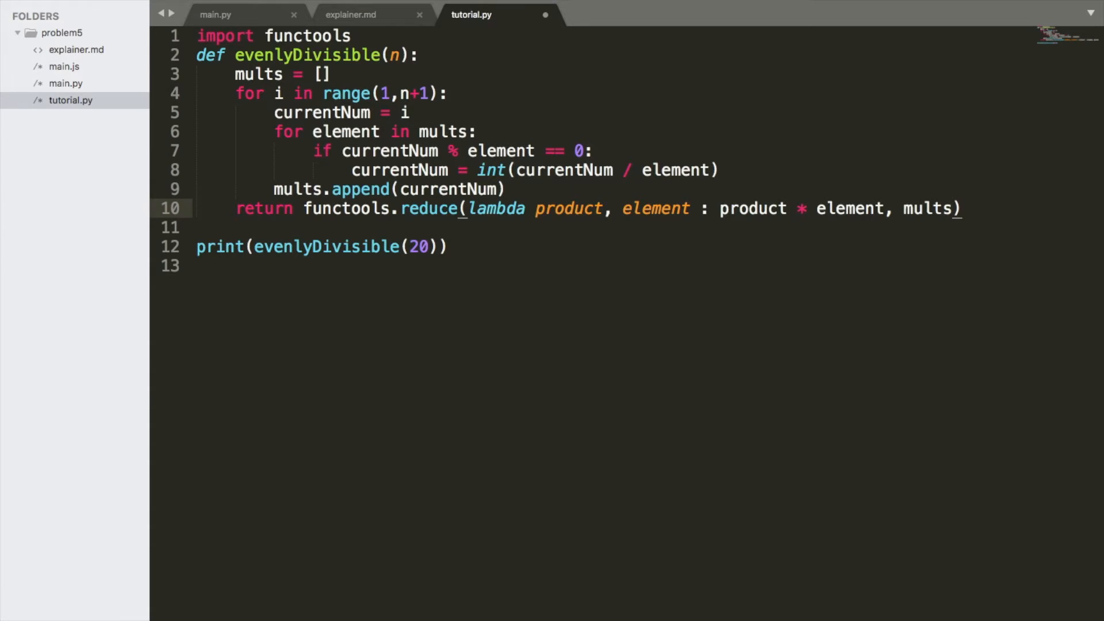
pyautogui.write(', 1')
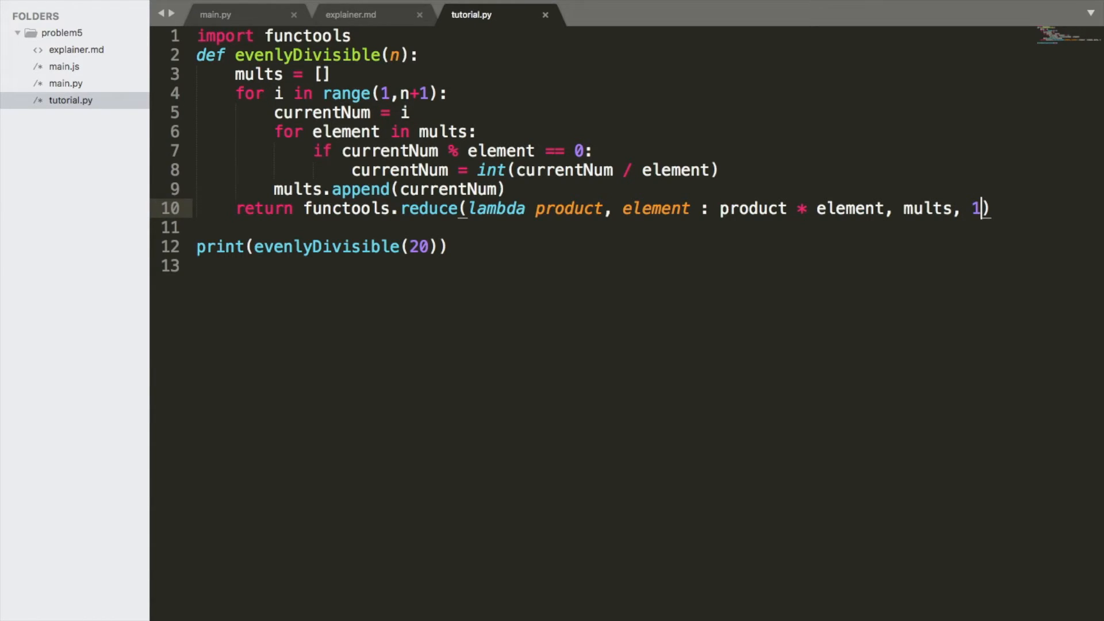
pyautogui.moveTo(653, 411)
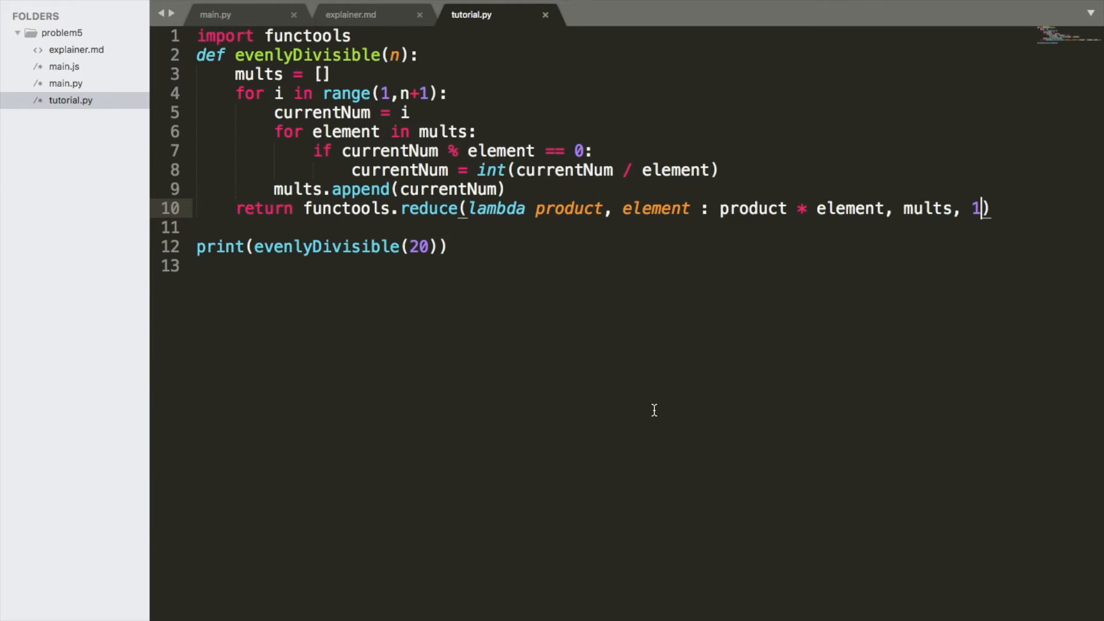
pyautogui.moveTo(543, 263)
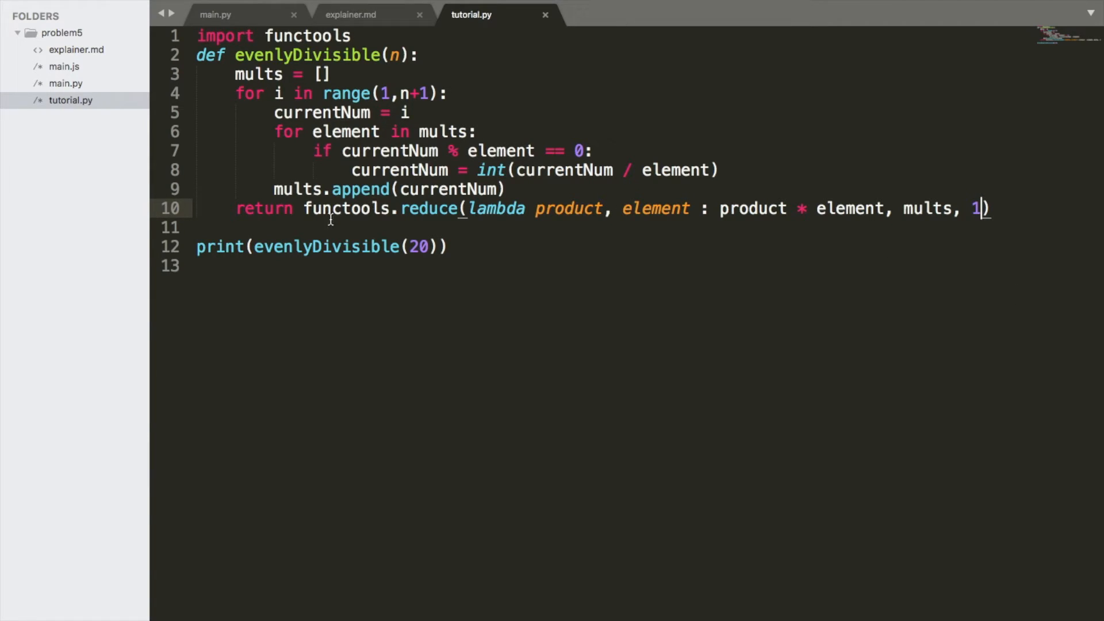
pyautogui.moveTo(525, 282)
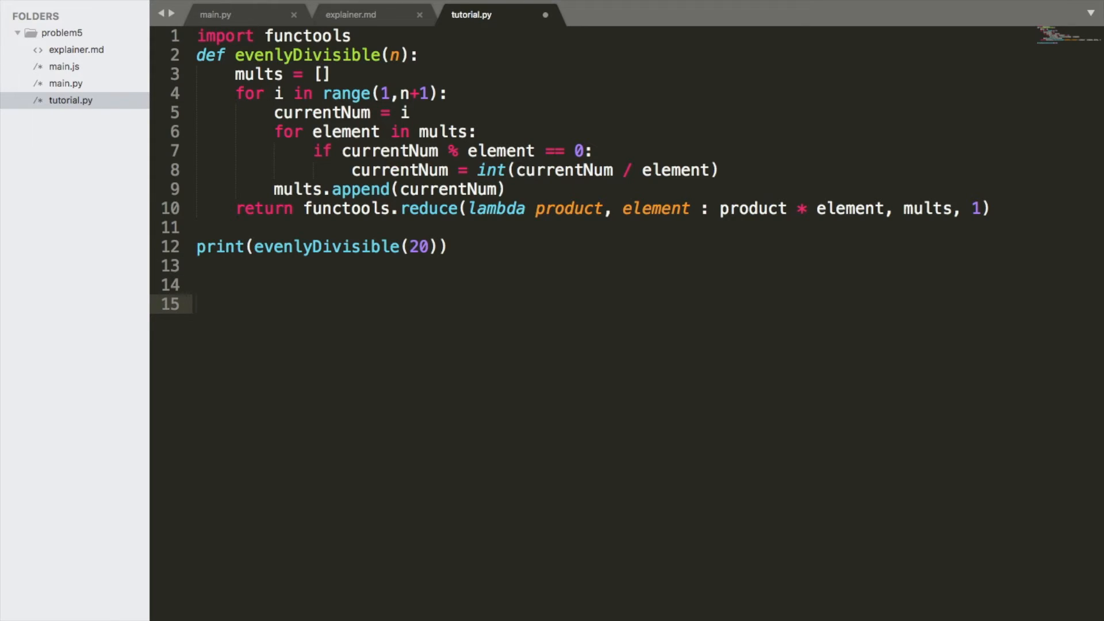
# - Finish the mults argument, tidy the end of tutorial.py, and bring Terminal forward
pyautogui.write('mults')
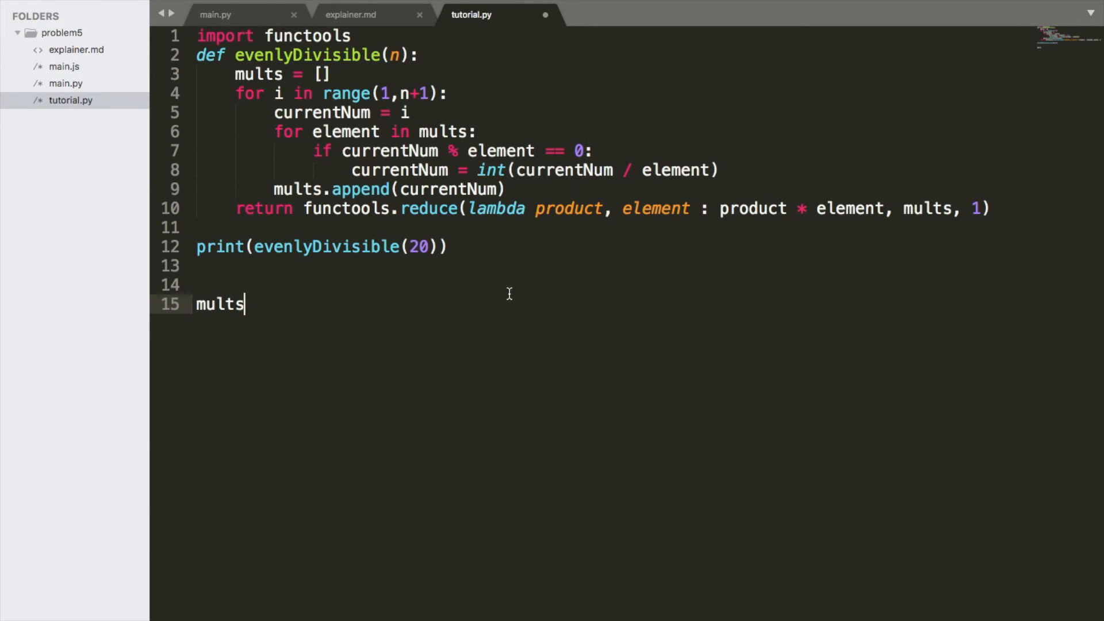
pyautogui.click(302, 208)
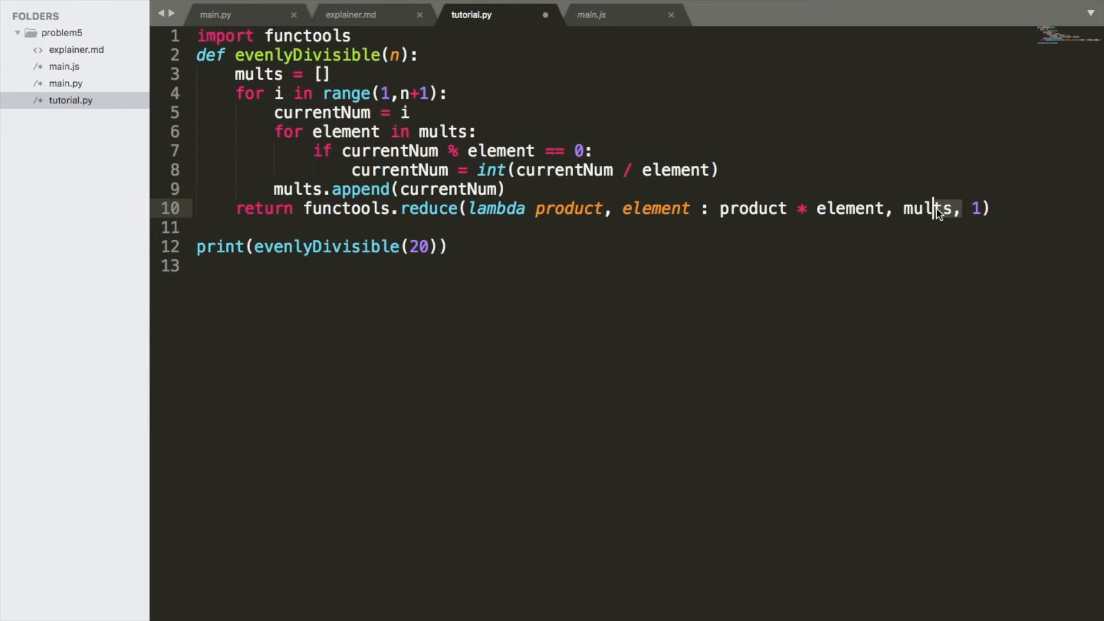
pyautogui.doubleClick(934, 208)
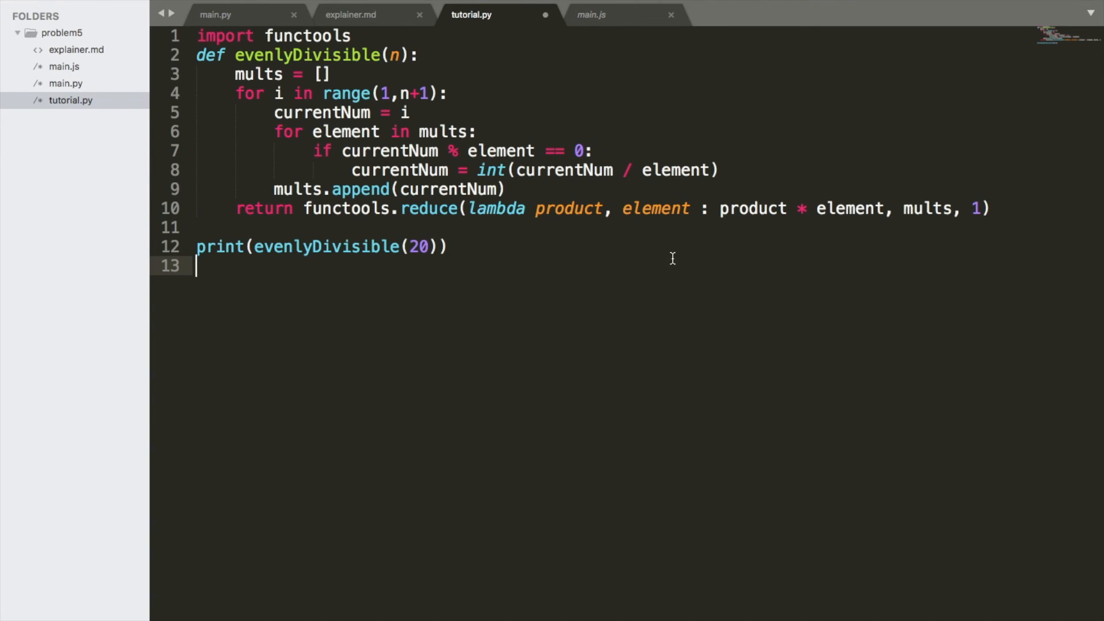
pyautogui.moveTo(577, 208)
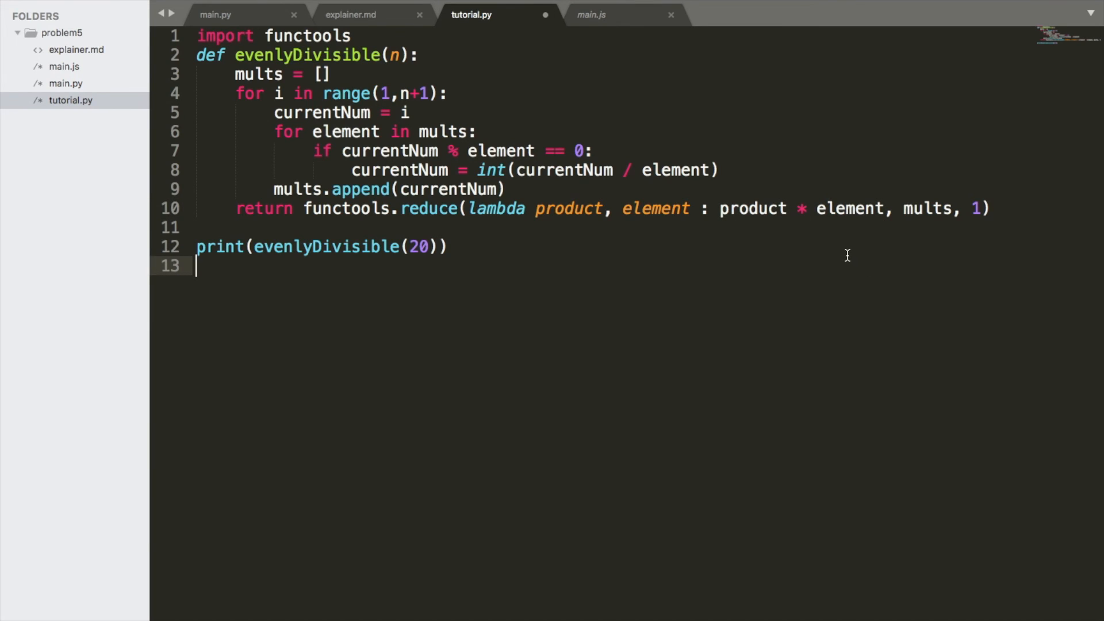
pyautogui.moveTo(306, 617)
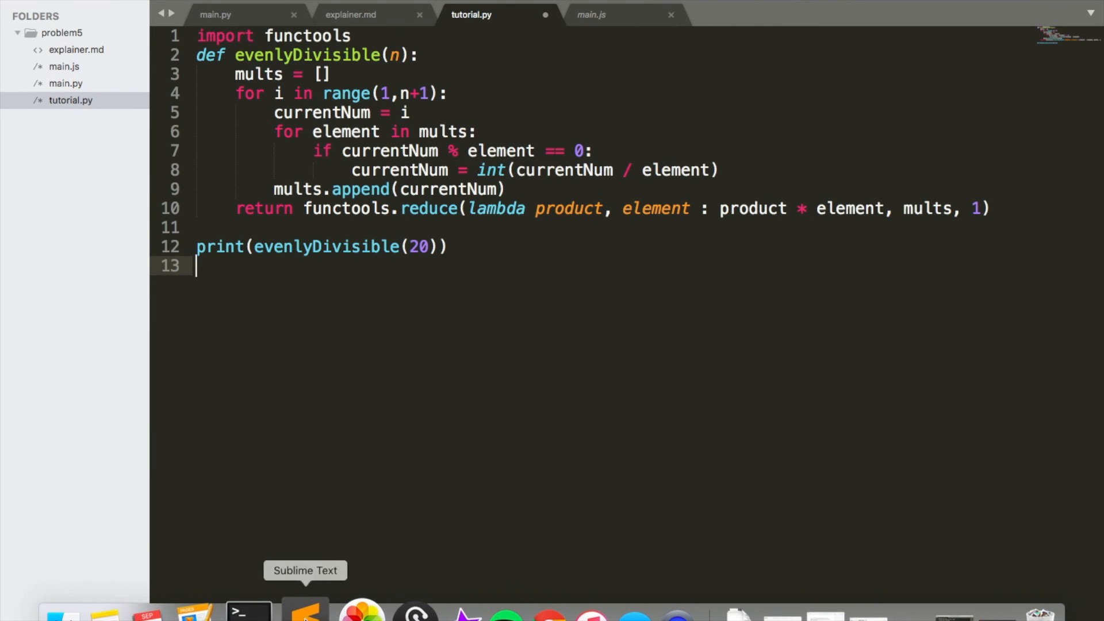
pyautogui.click(256, 612)
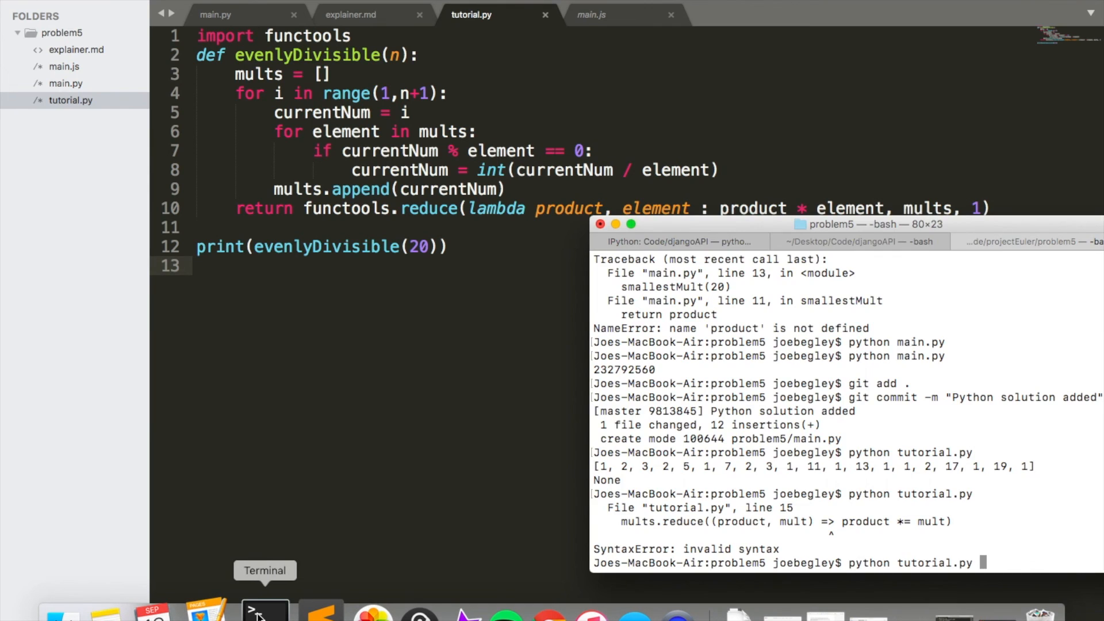